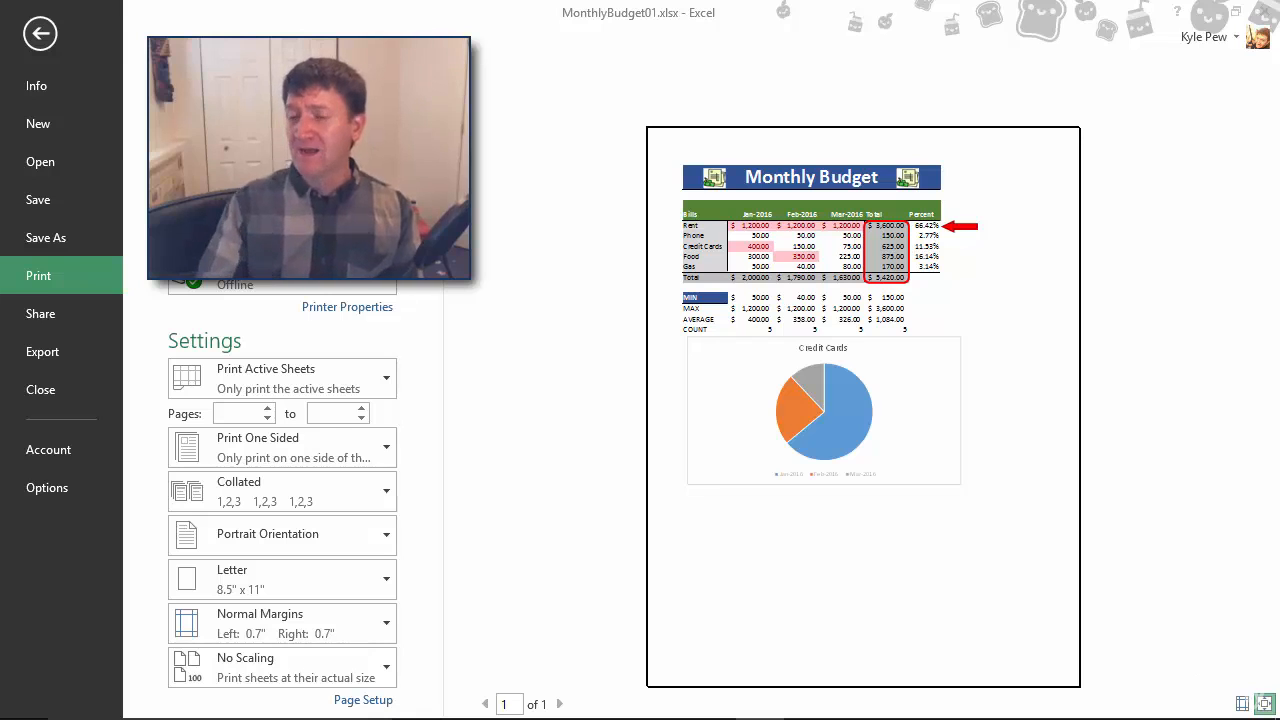
pyautogui.moveTo(620, 412)
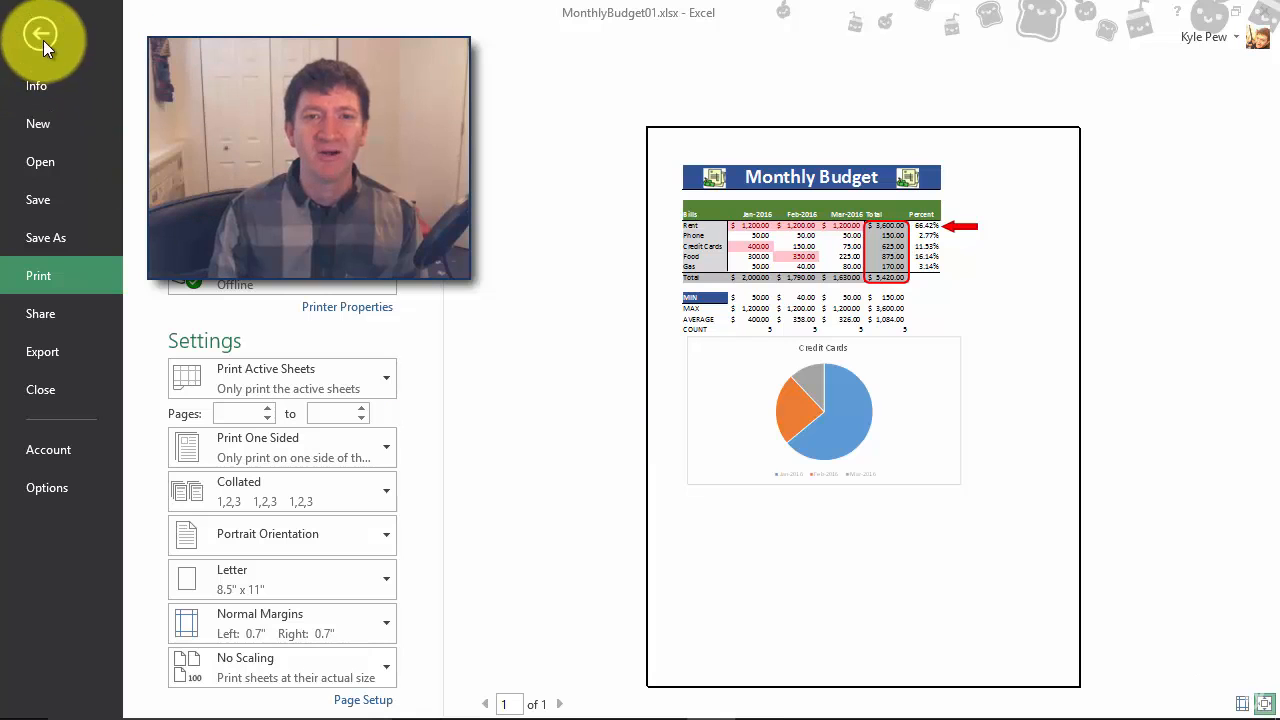
# Return to the print preview and switch the page orientation to Landscape
pyautogui.click(42, 33)
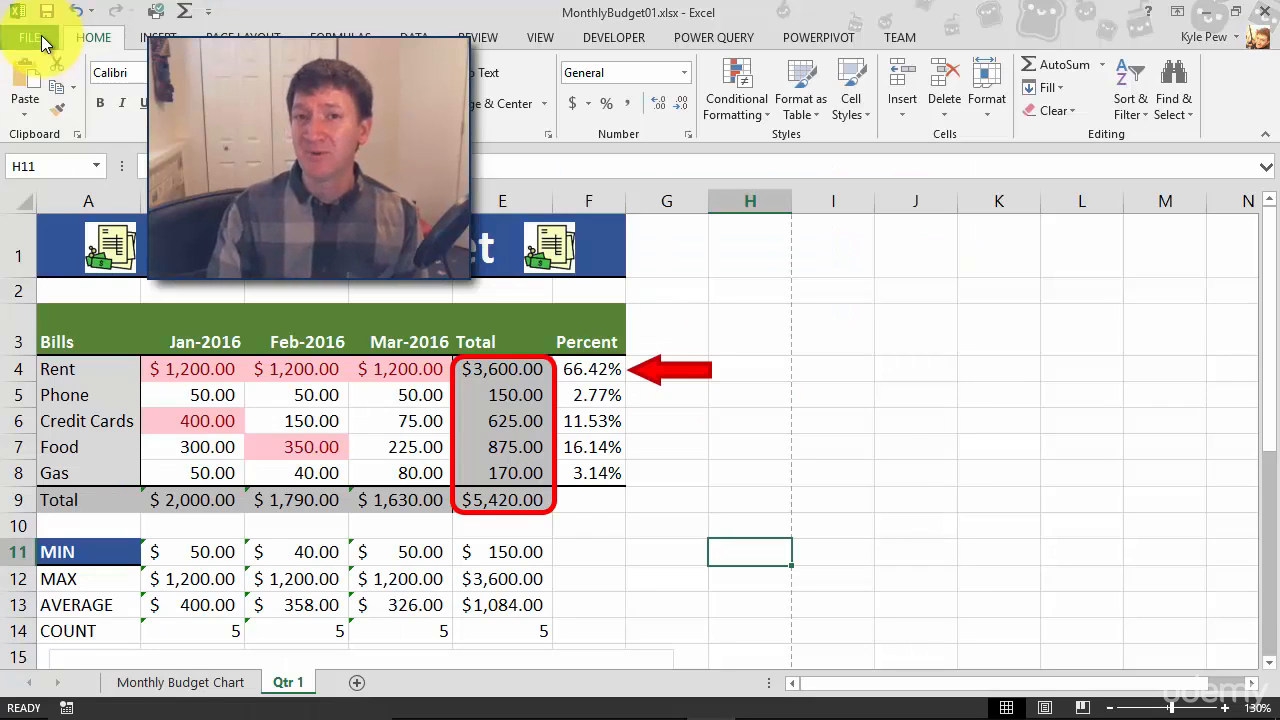
pyautogui.click(37, 37)
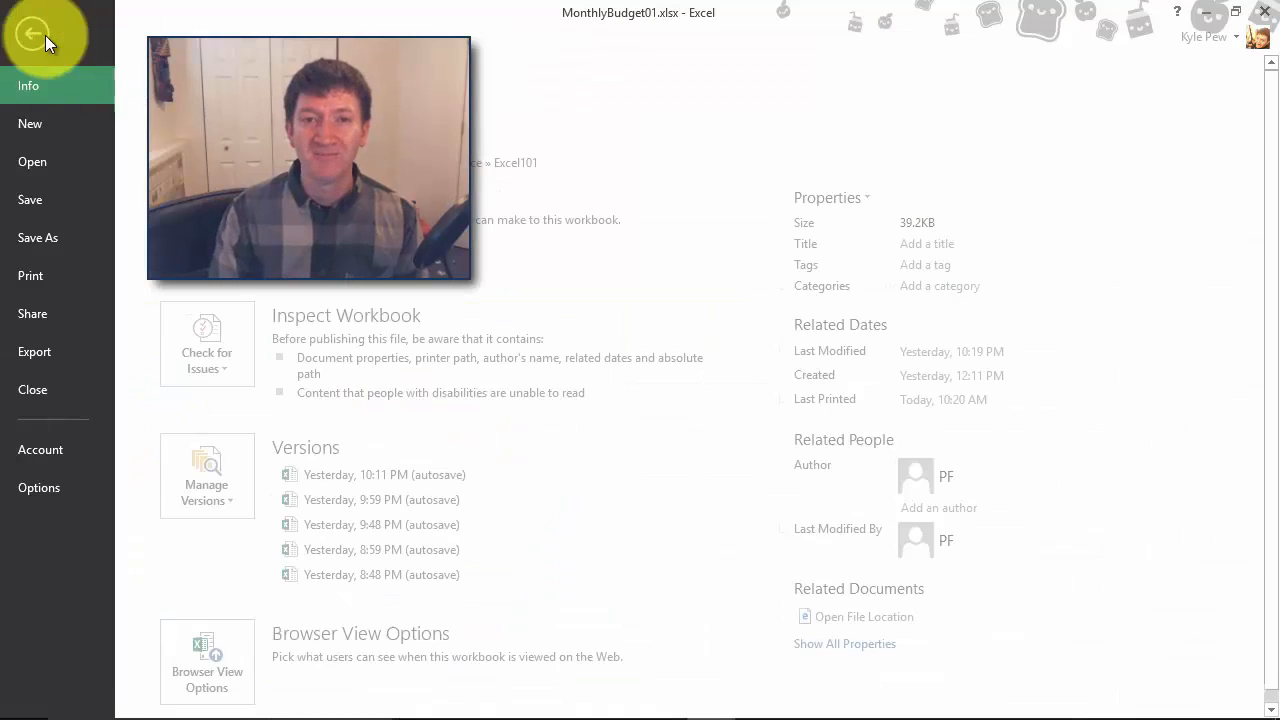
pyautogui.click(38, 275)
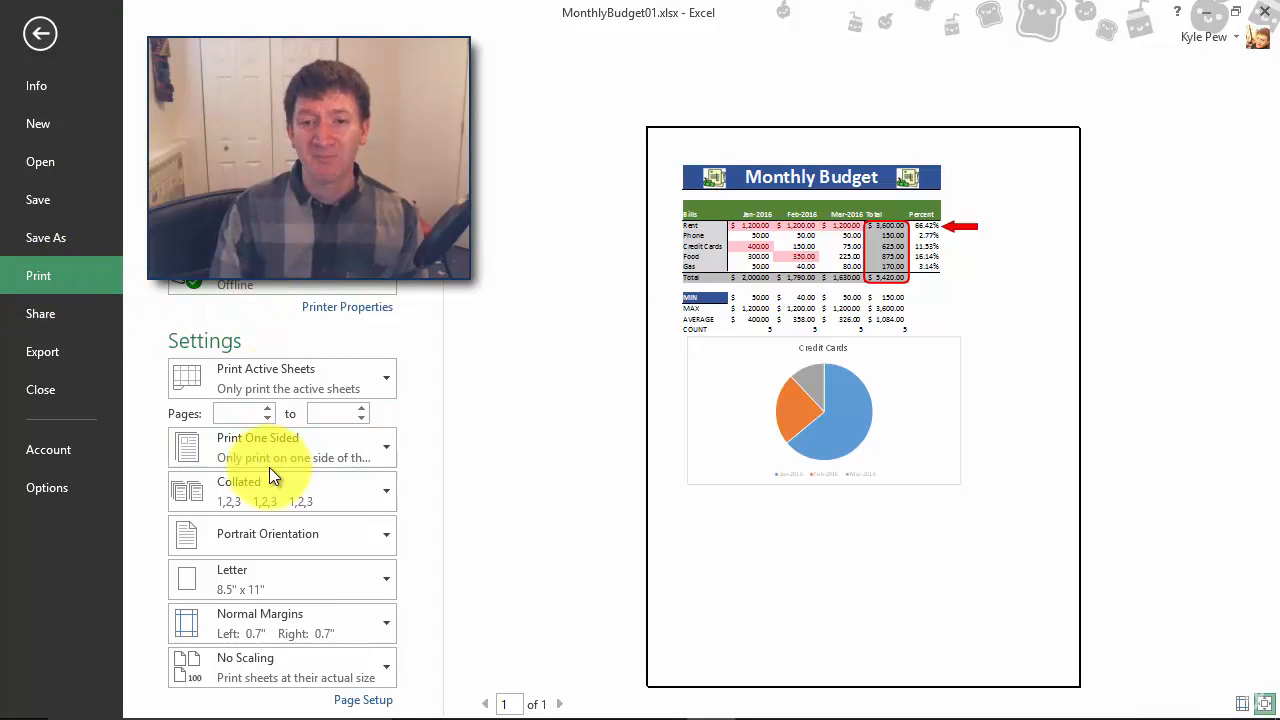
pyautogui.moveTo(240, 623)
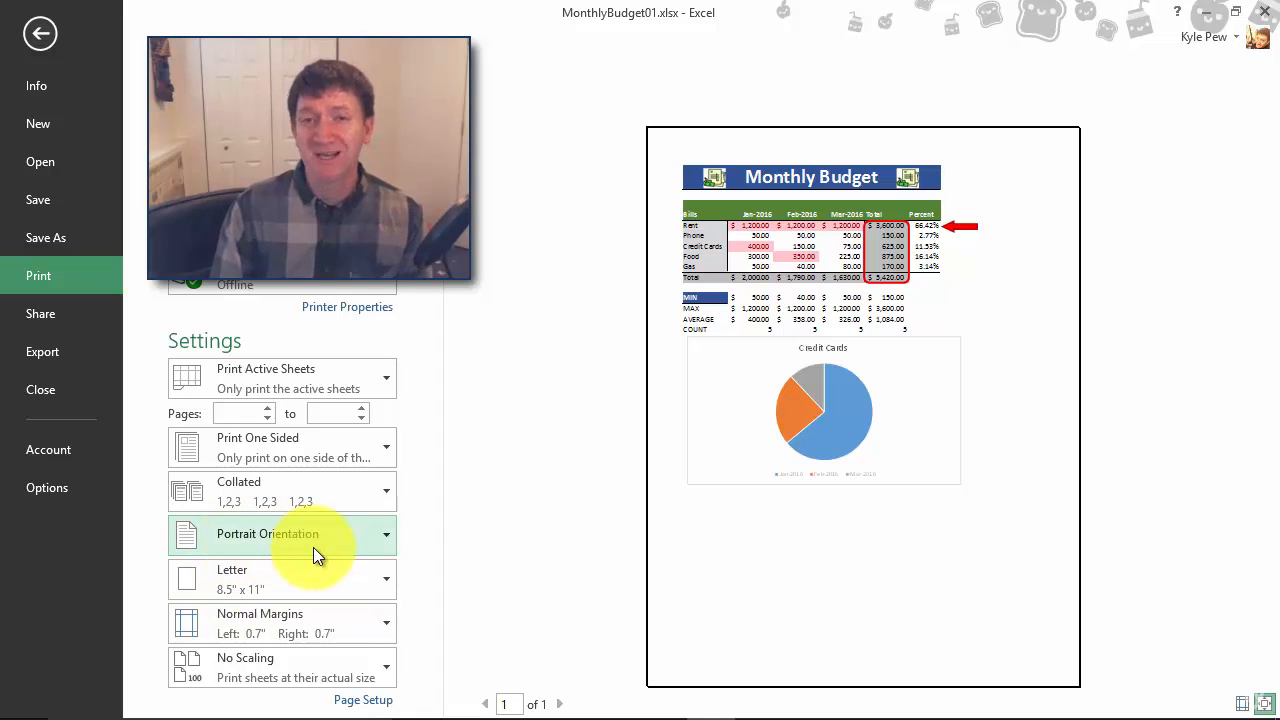
pyautogui.click(283, 533)
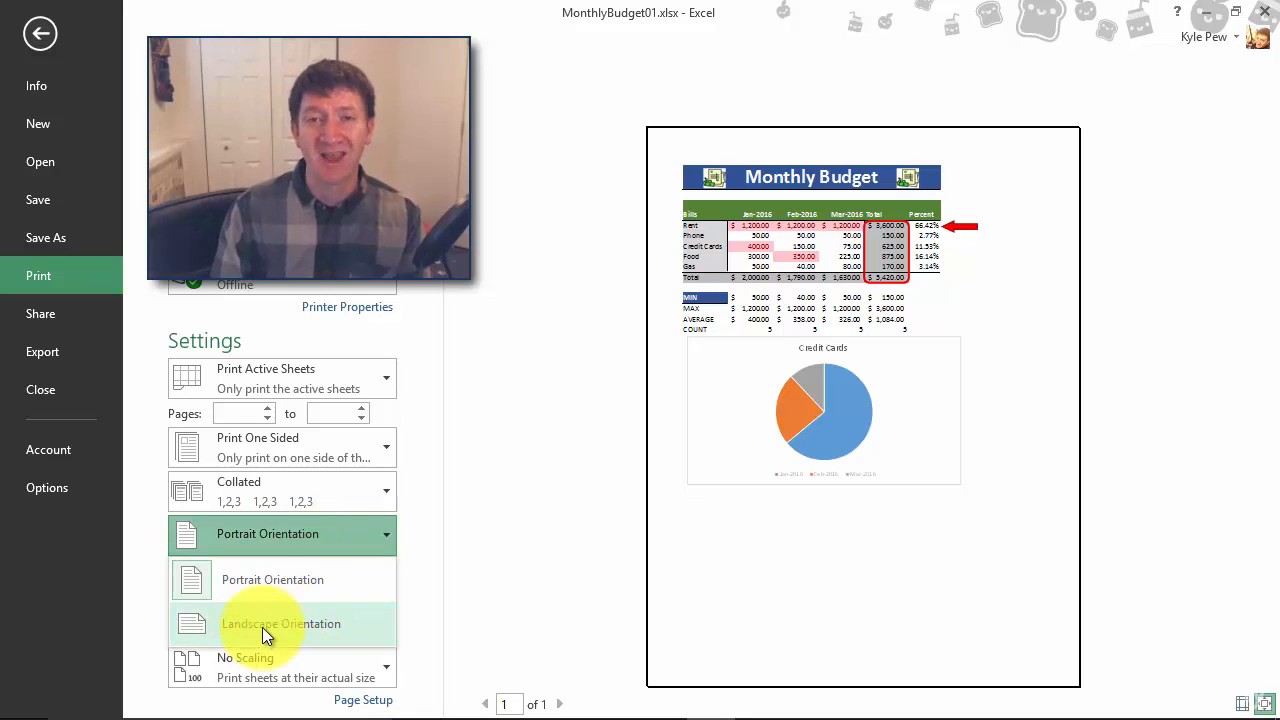
pyautogui.click(281, 623)
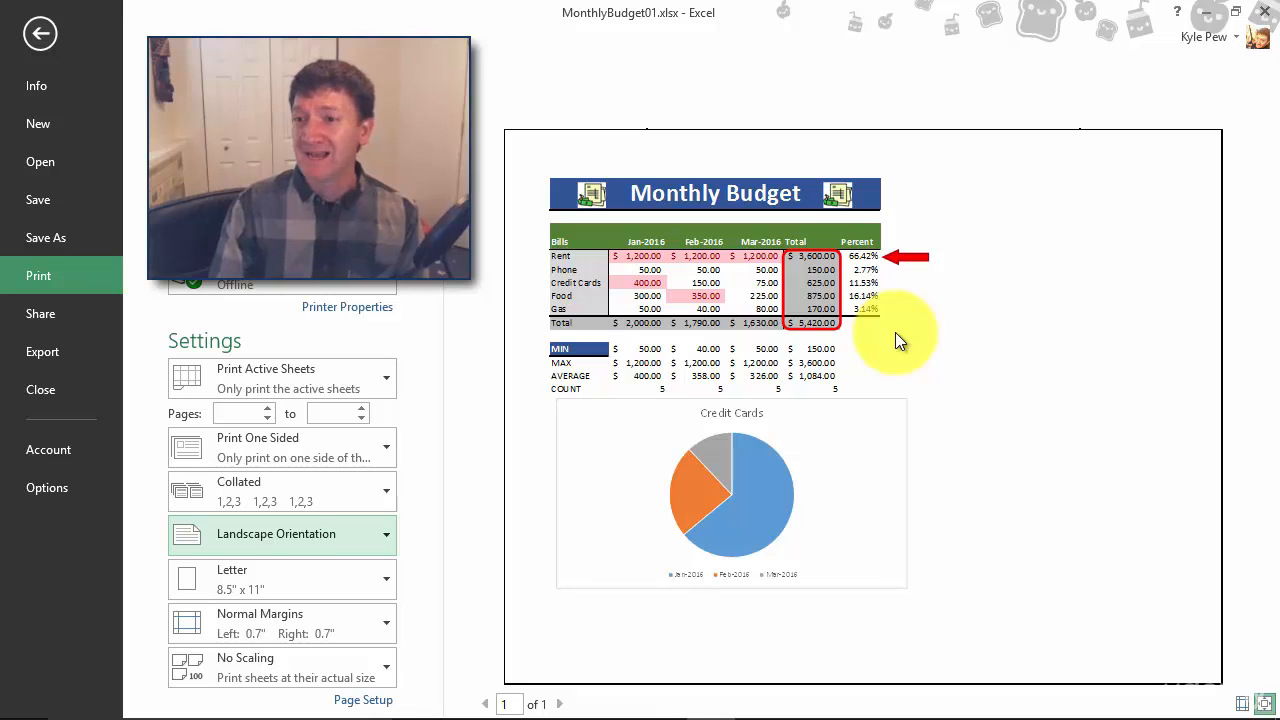
pyautogui.moveTo(948, 222)
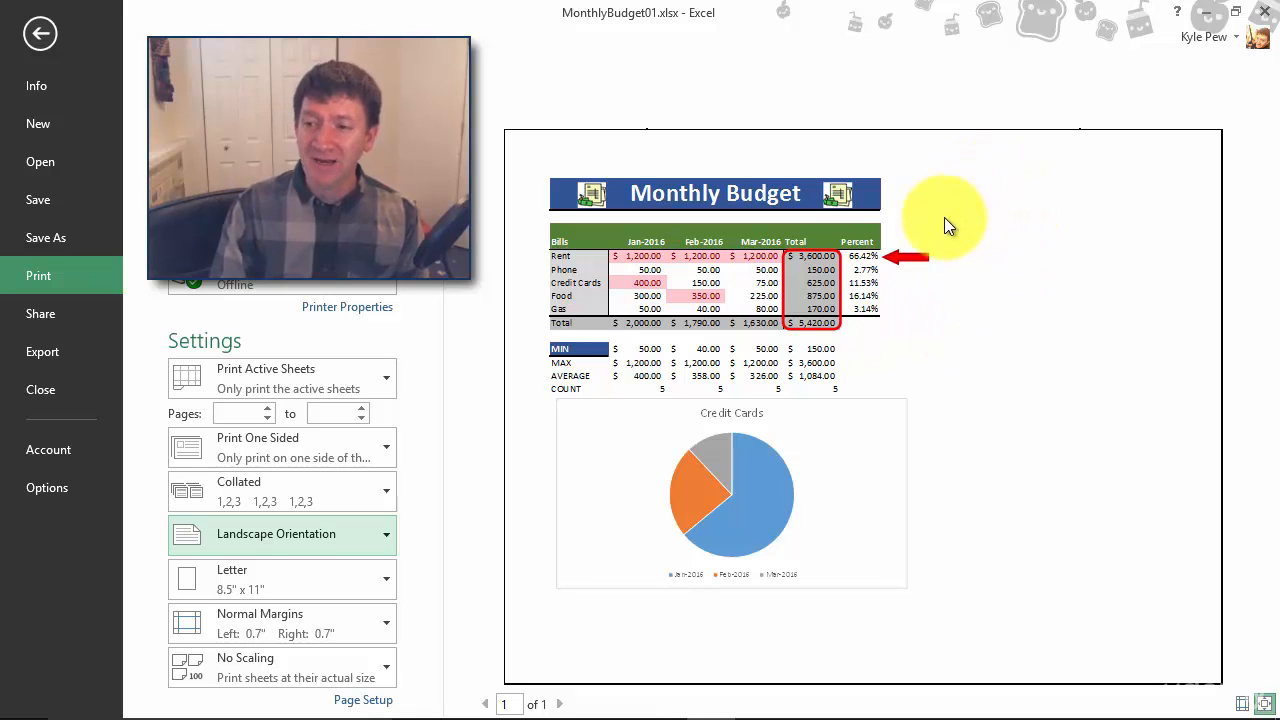
pyautogui.moveTo(1128, 488)
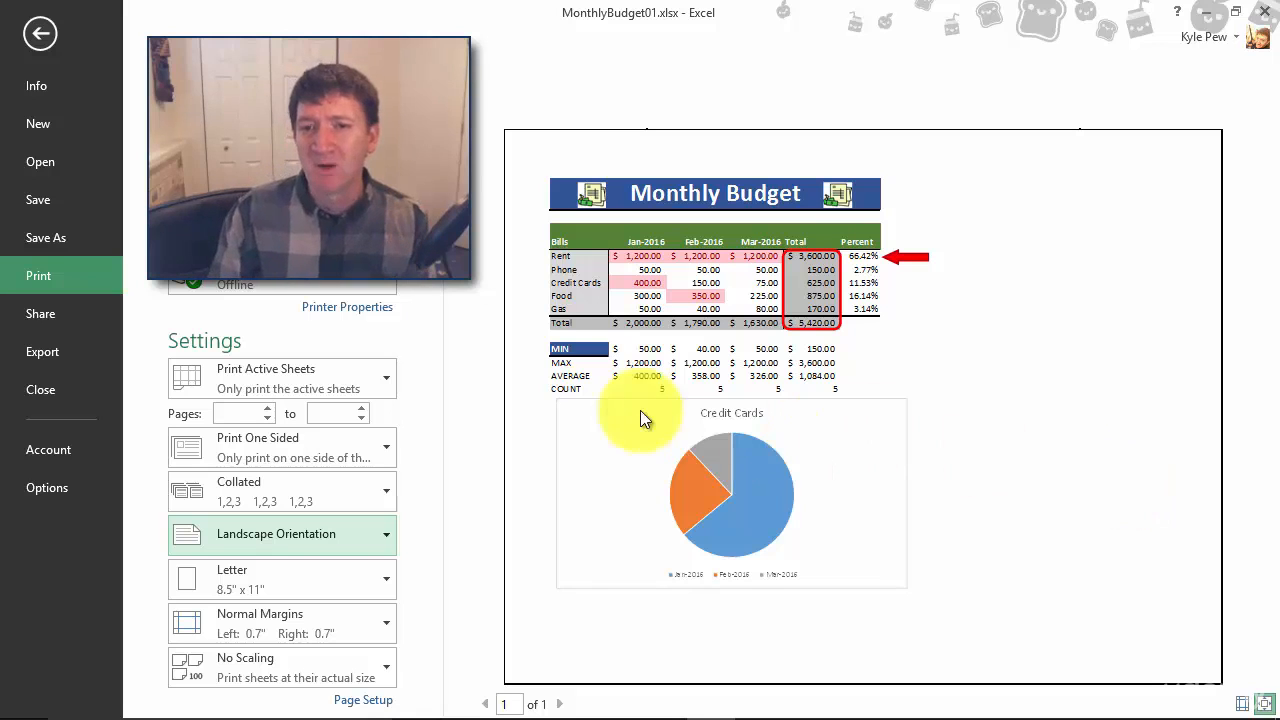
pyautogui.moveTo(275, 657)
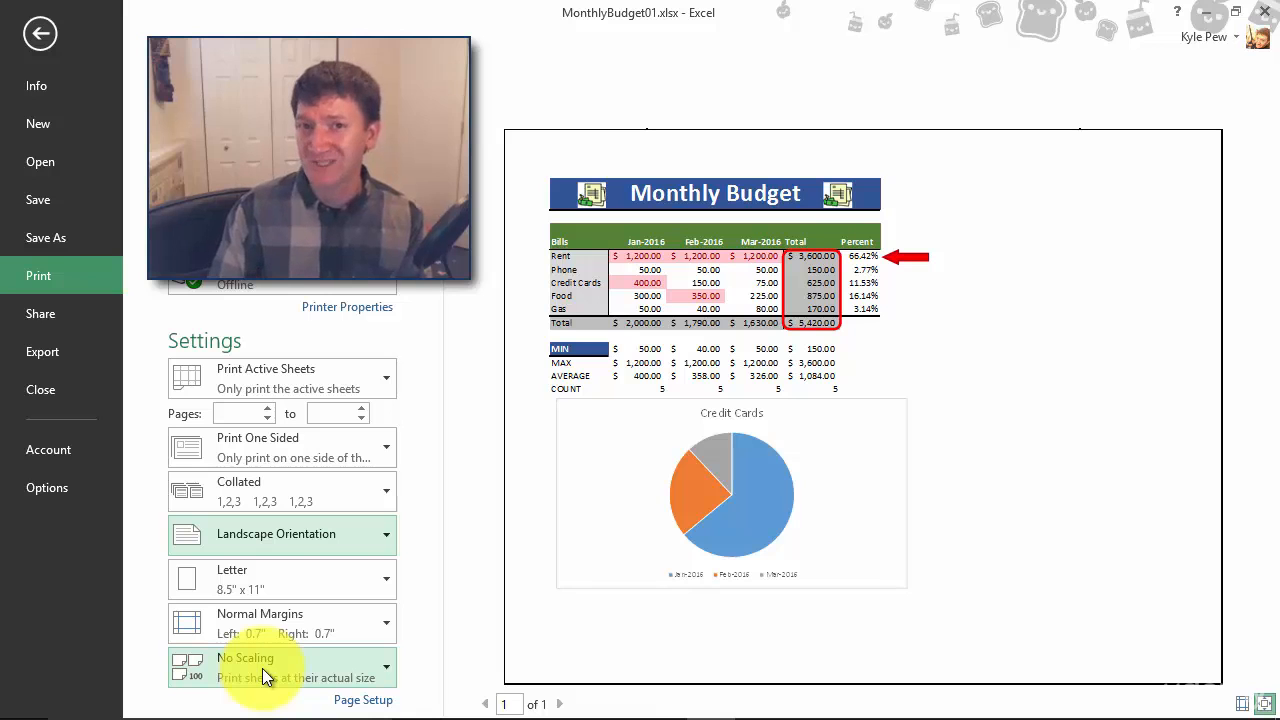
# Open the No Scaling dropdown to list the printout scaling options
pyautogui.click(280, 667)
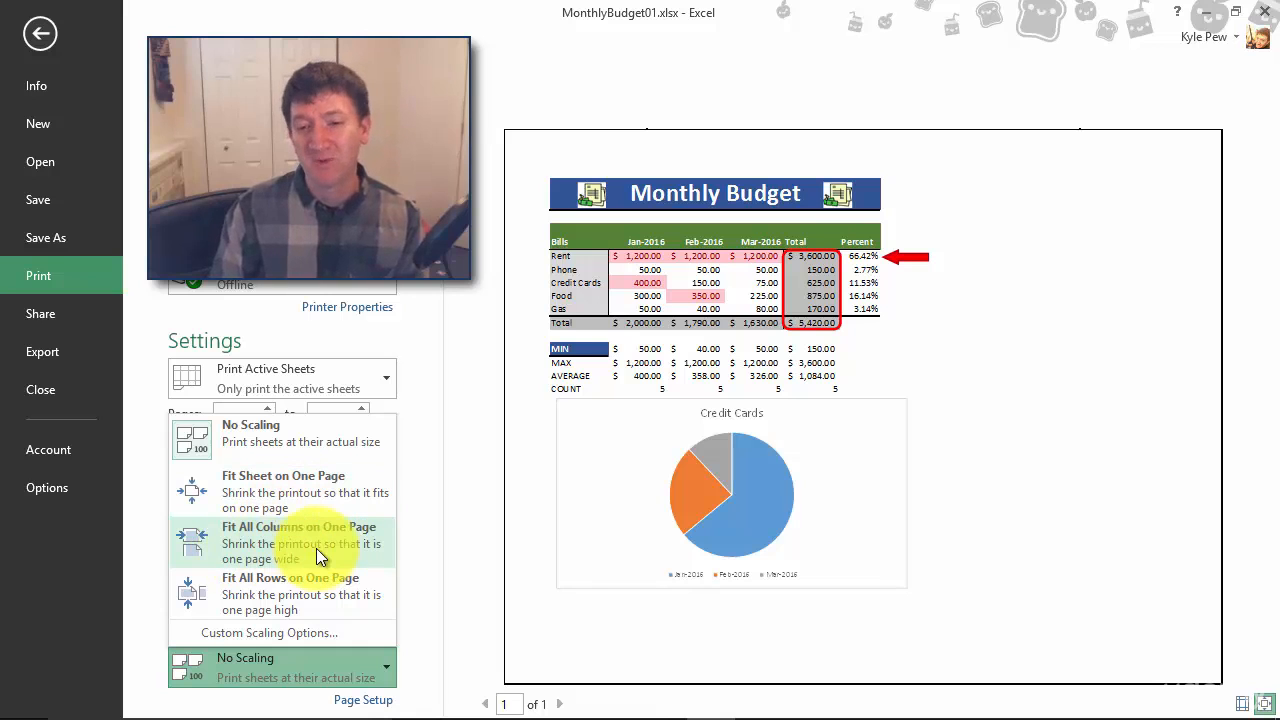
pyautogui.moveTo(248, 594)
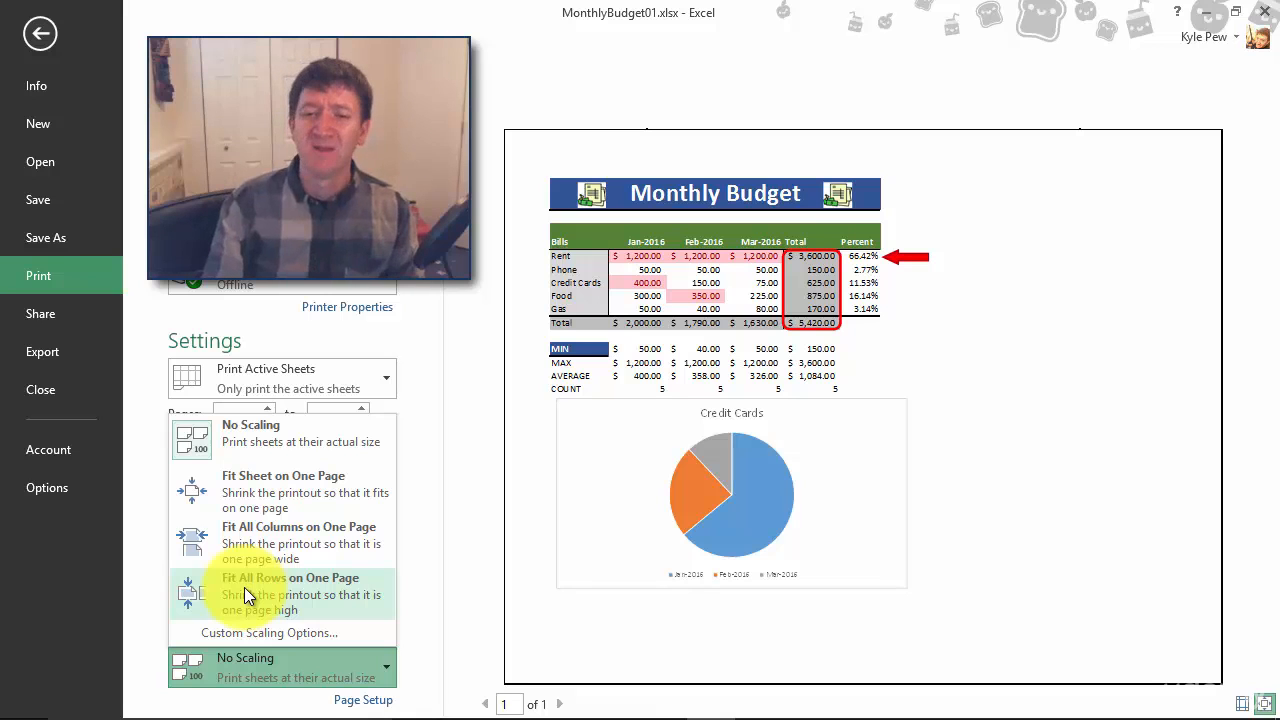
pyautogui.moveTo(255, 540)
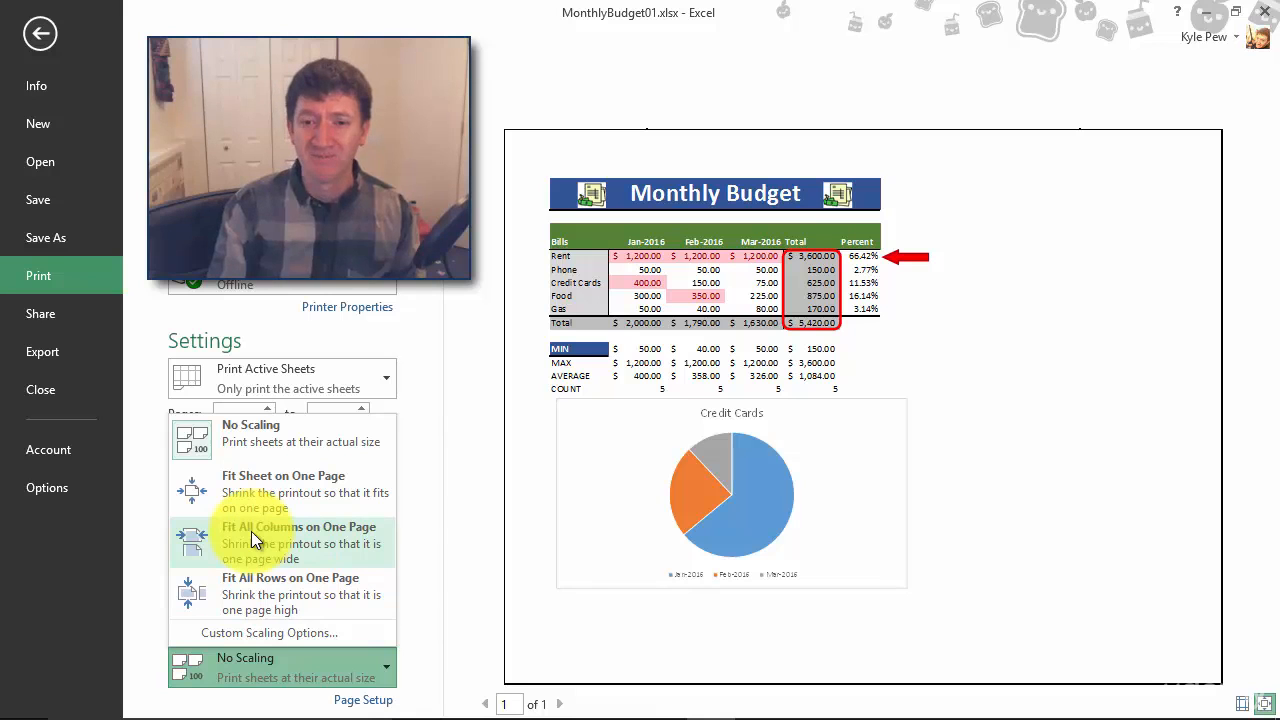
pyautogui.moveTo(227, 642)
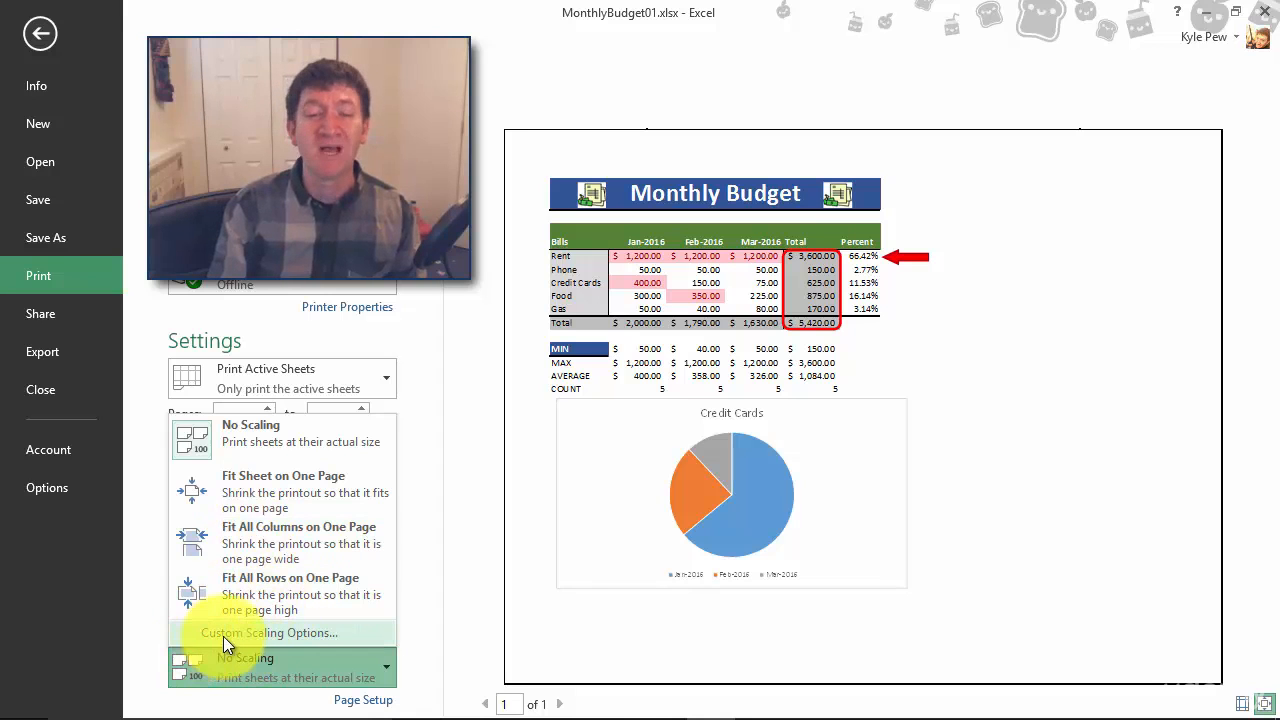
# Set custom scaling to adjust to 160% of normal size and confirm
pyautogui.click(267, 632)
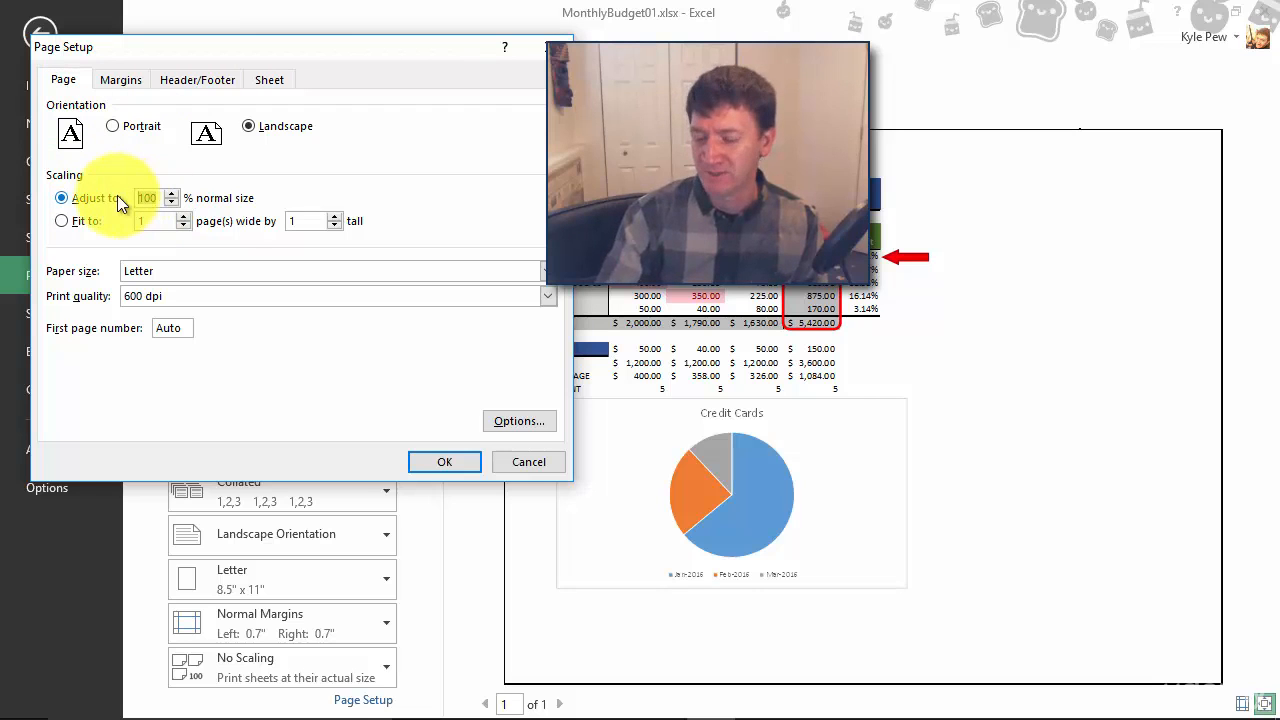
pyautogui.write('160')
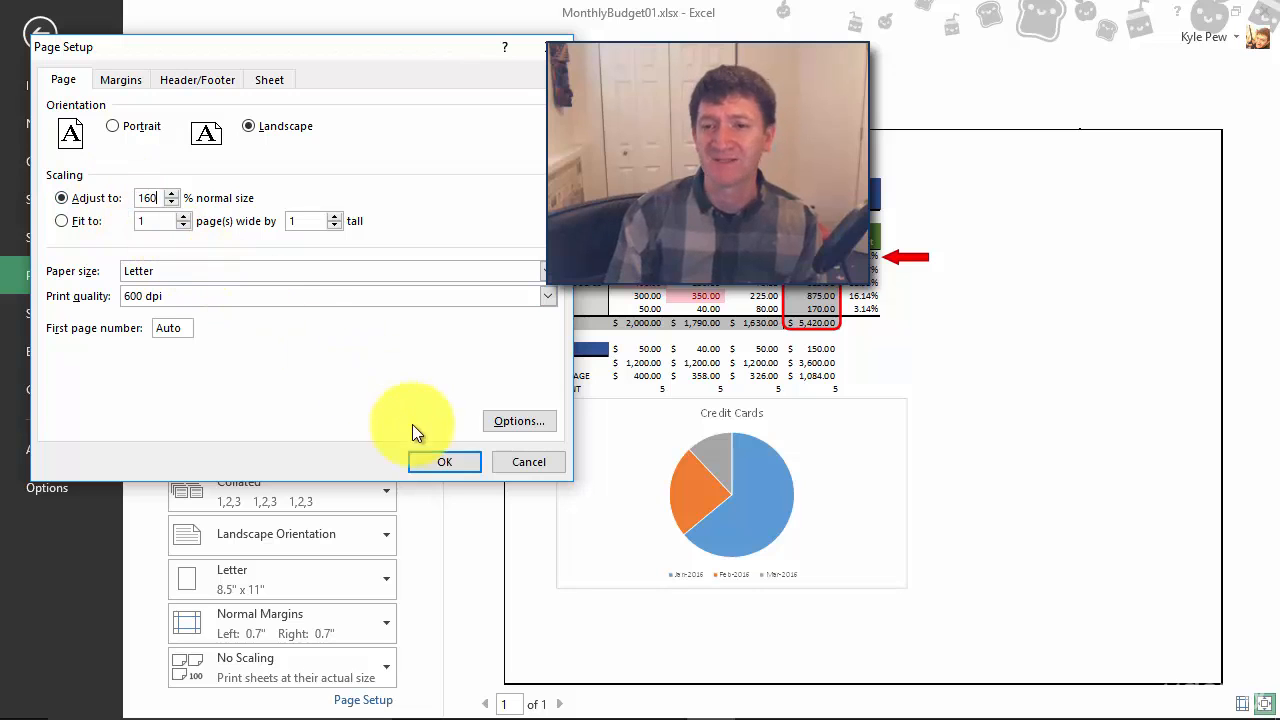
pyautogui.click(444, 461)
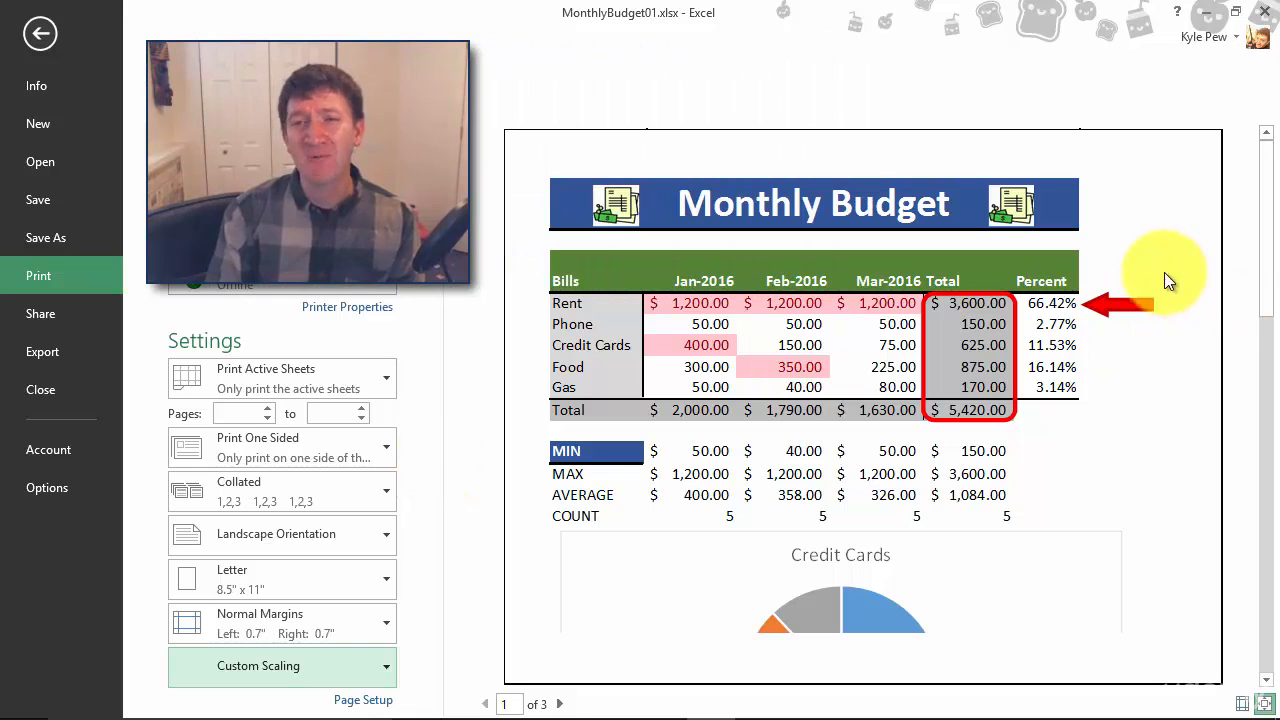
pyautogui.moveTo(1125, 255)
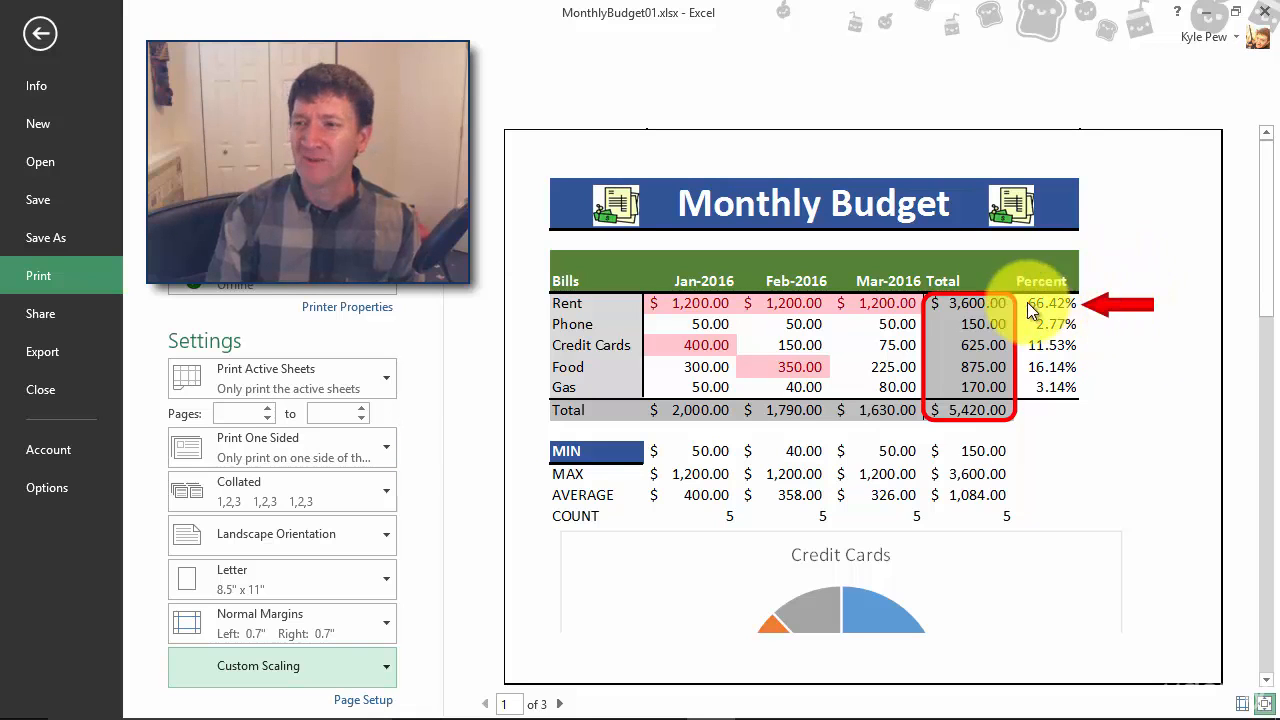
pyautogui.moveTo(1140, 260)
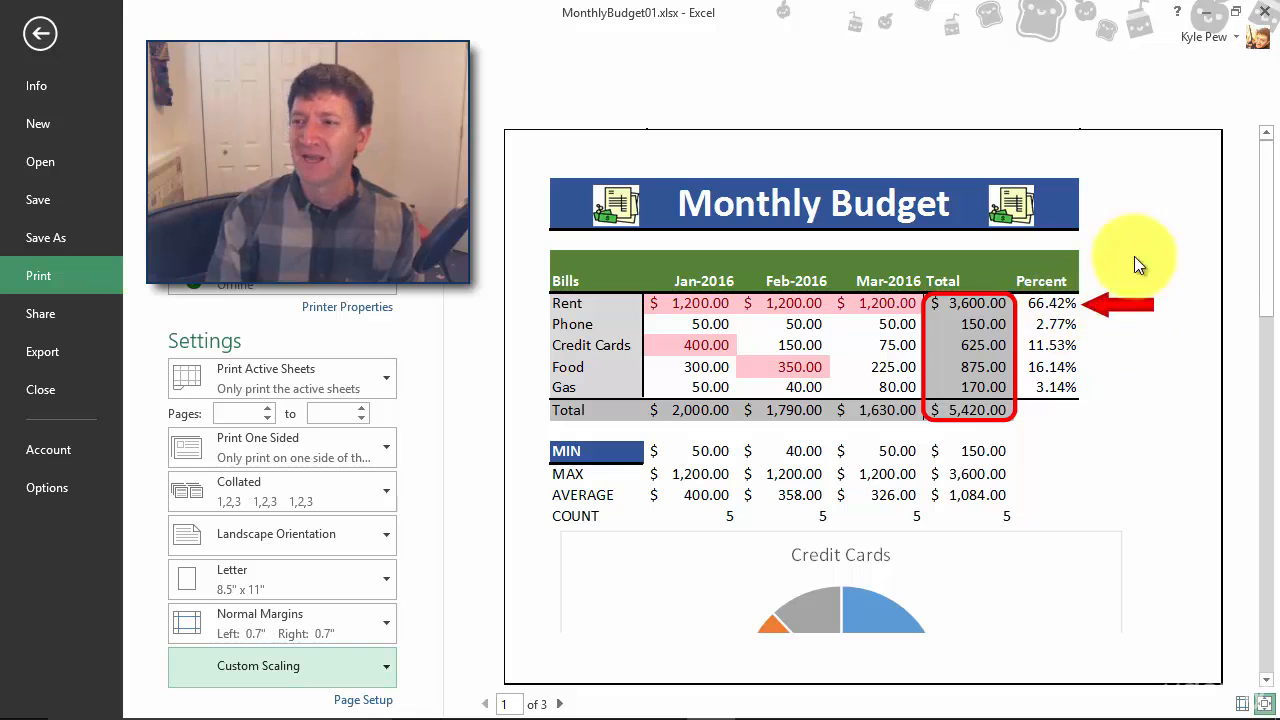
pyautogui.moveTo(1135, 332)
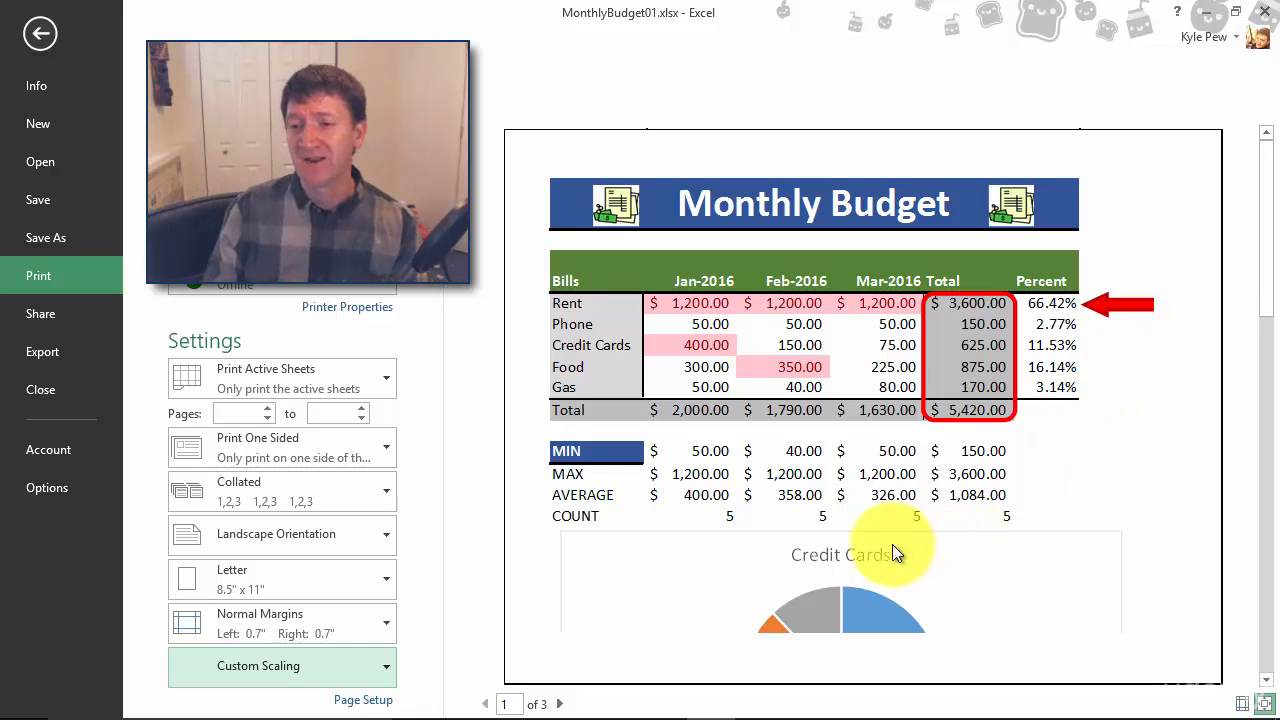
pyautogui.moveTo(800, 603)
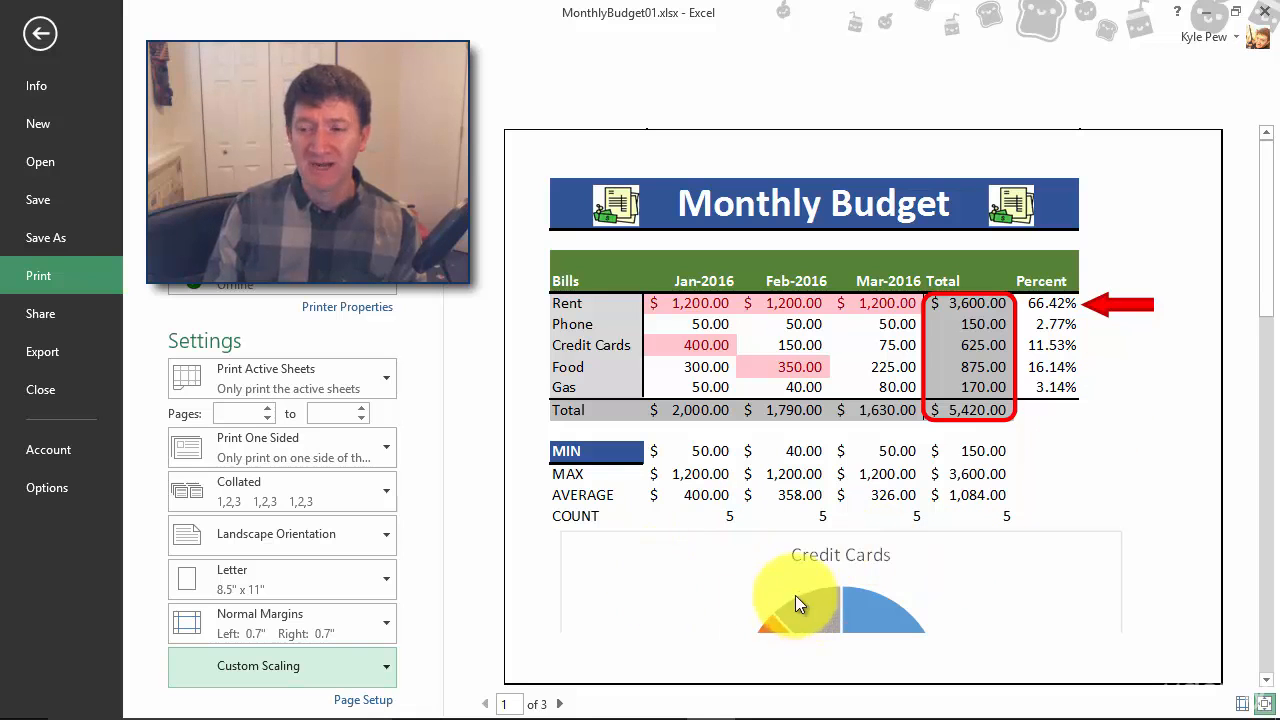
pyautogui.moveTo(765, 588)
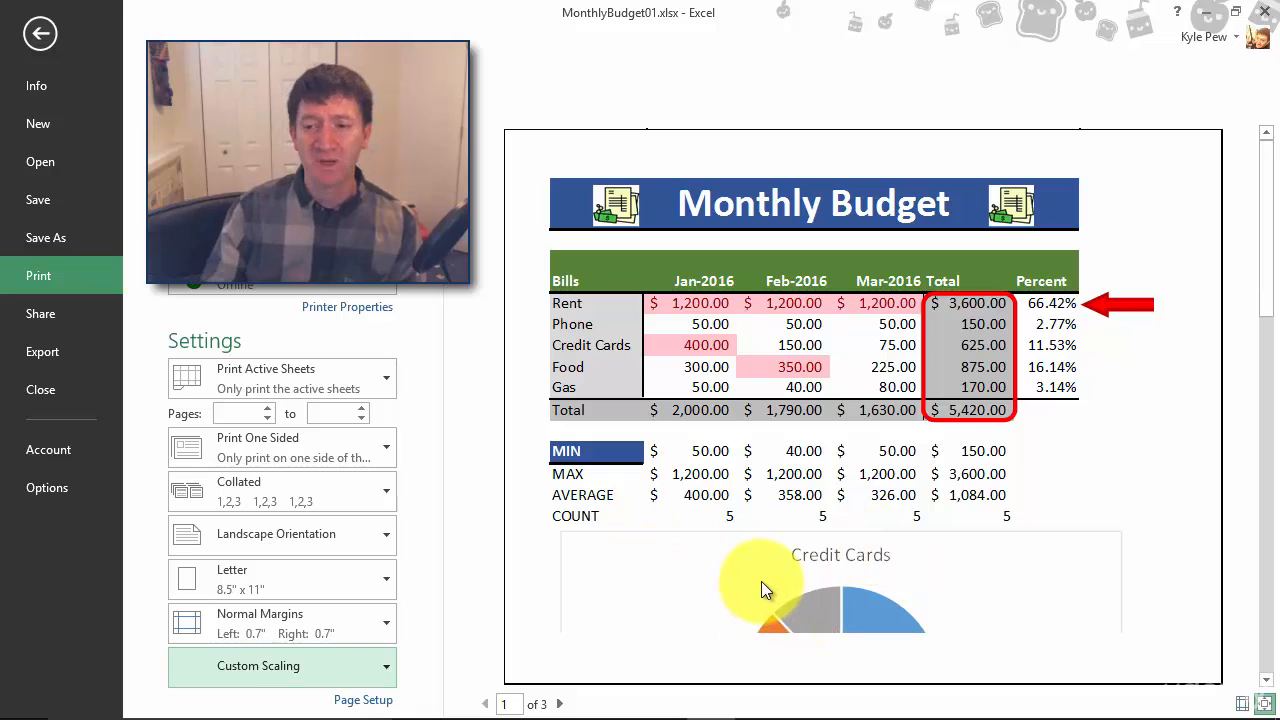
# Page forward through preview pages 2 and 3, then return to page 2
pyautogui.click(561, 704)
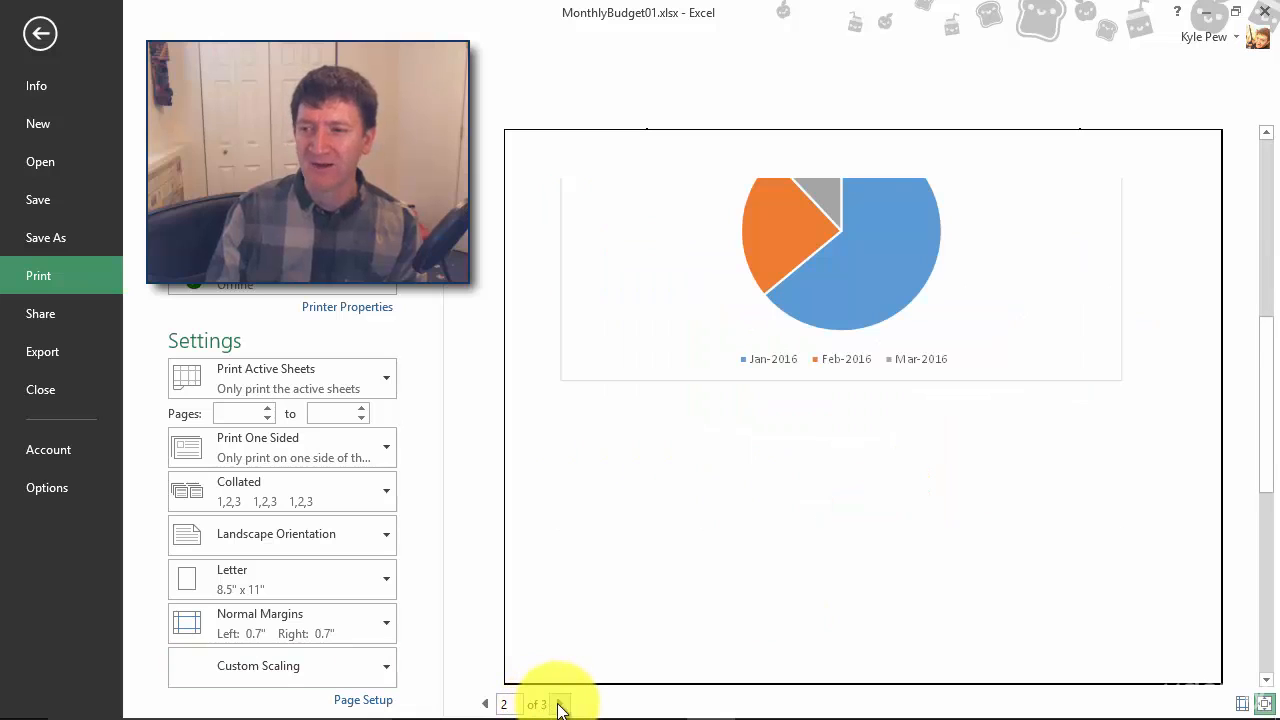
pyautogui.click(561, 704)
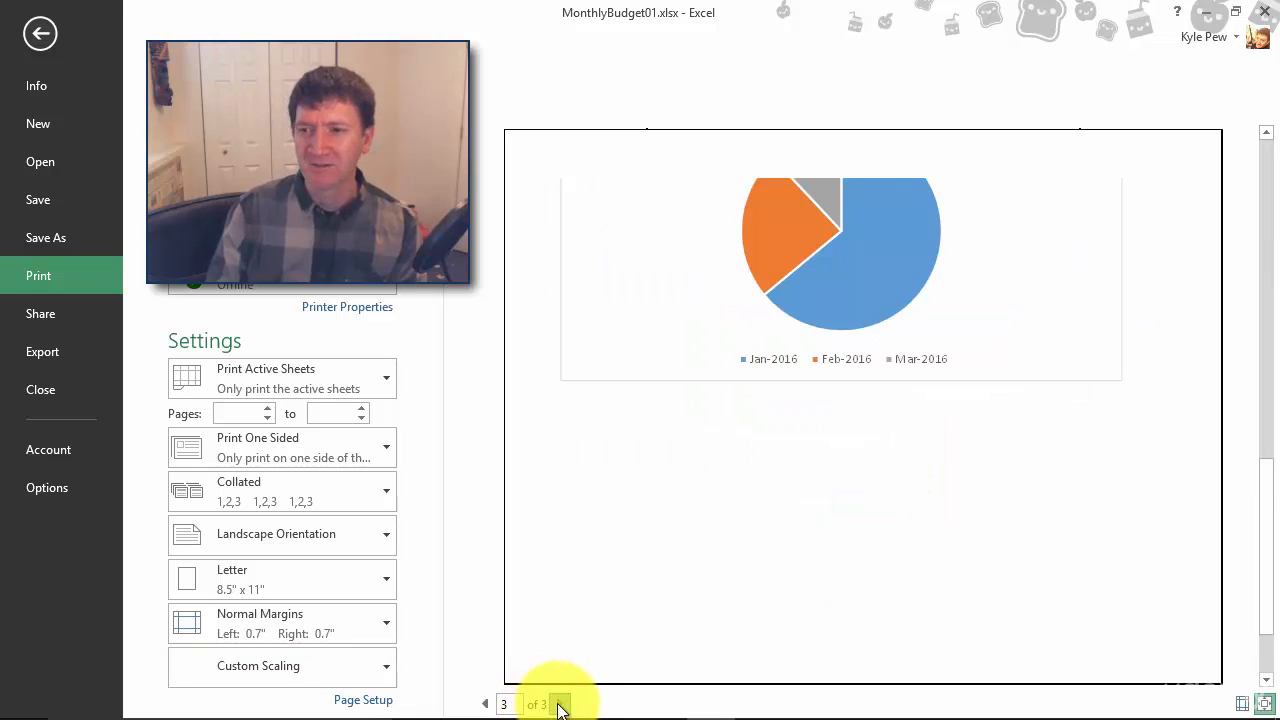
pyautogui.click(559, 704)
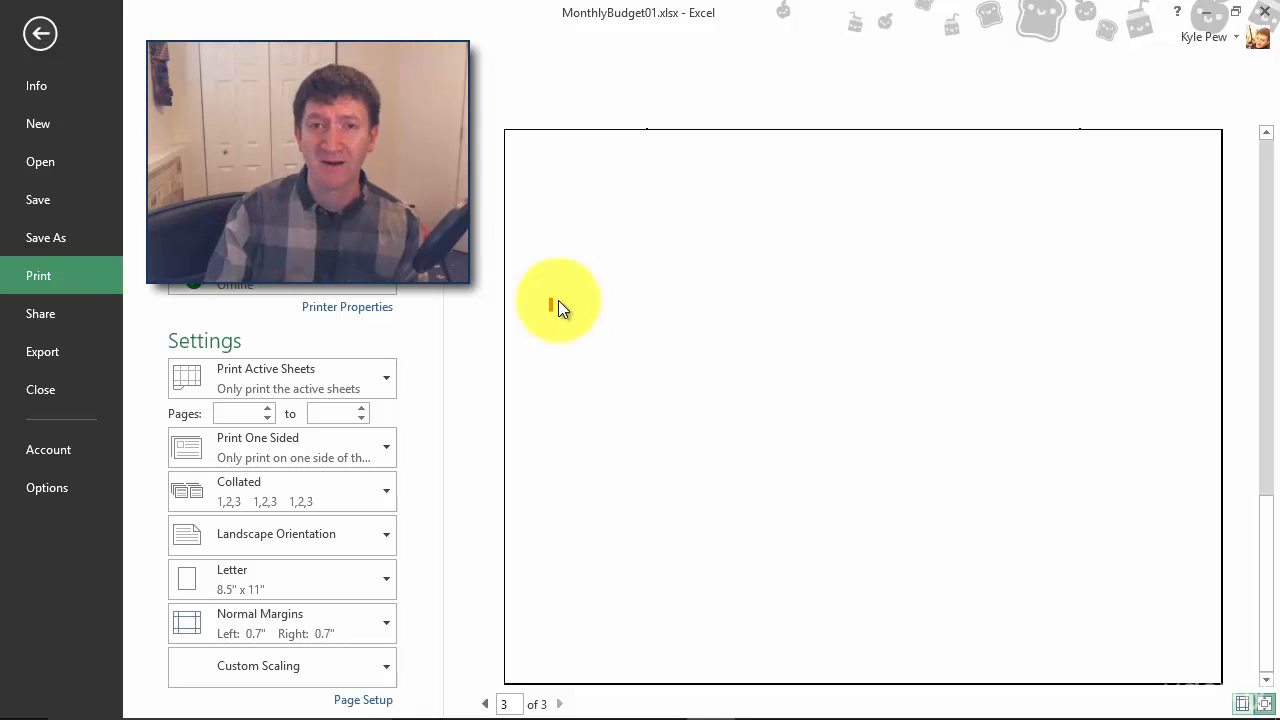
pyautogui.moveTo(690, 340)
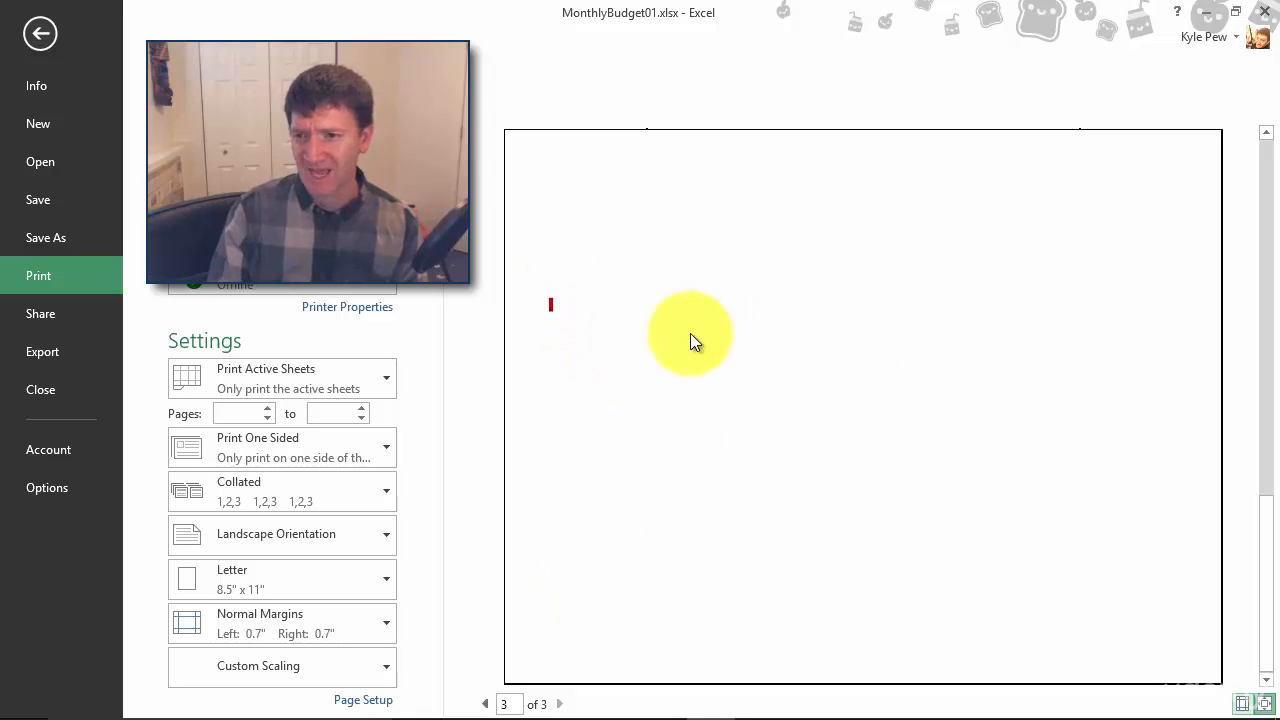
pyautogui.click(485, 704)
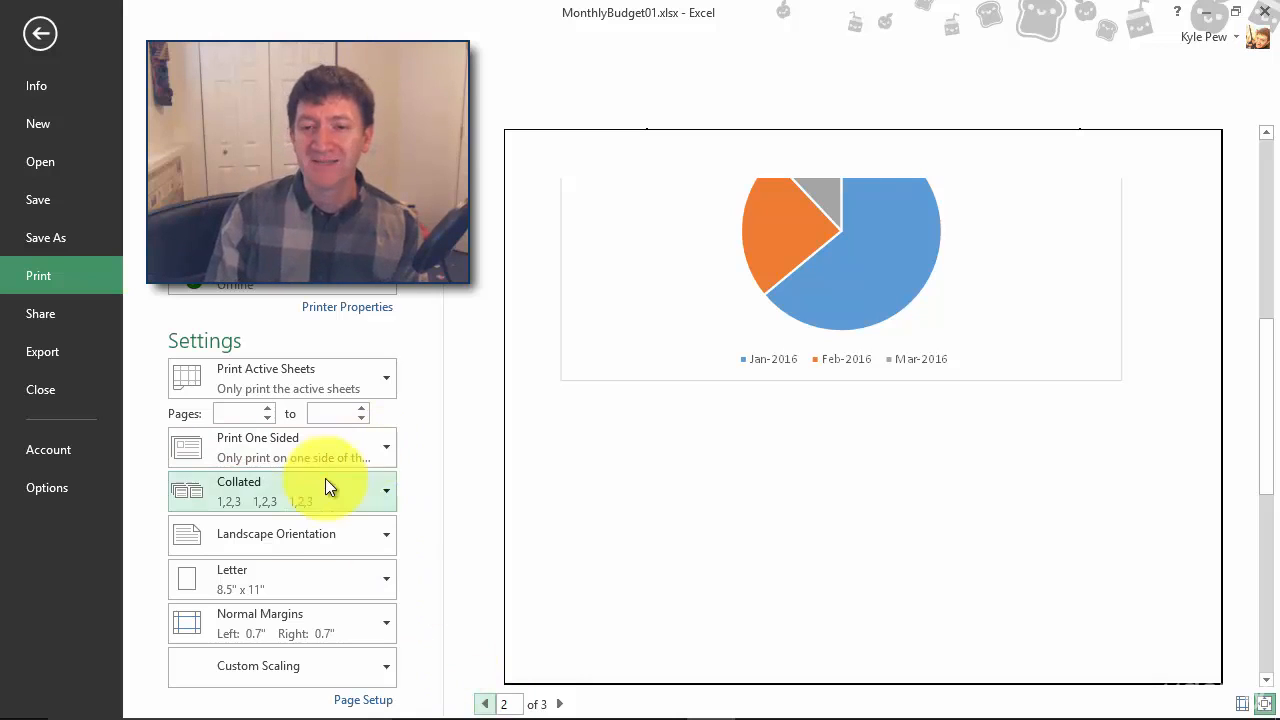
pyautogui.moveTo(253, 620)
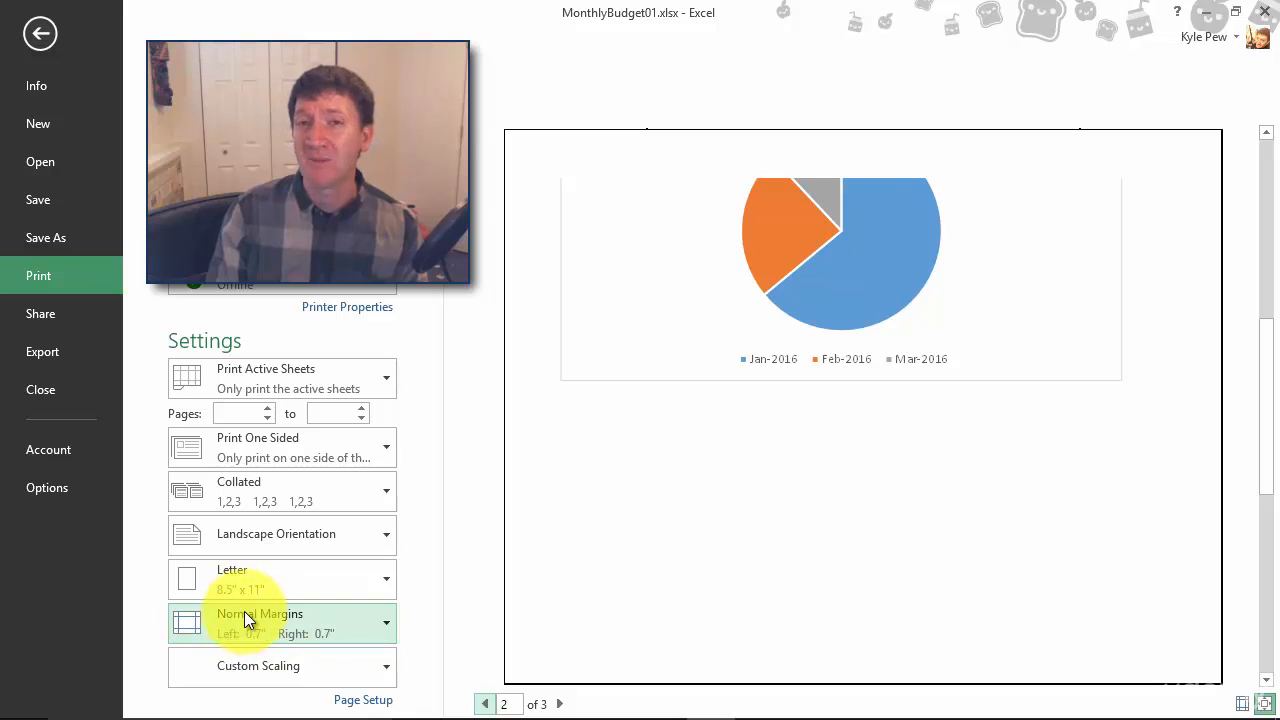
pyautogui.moveTo(260, 642)
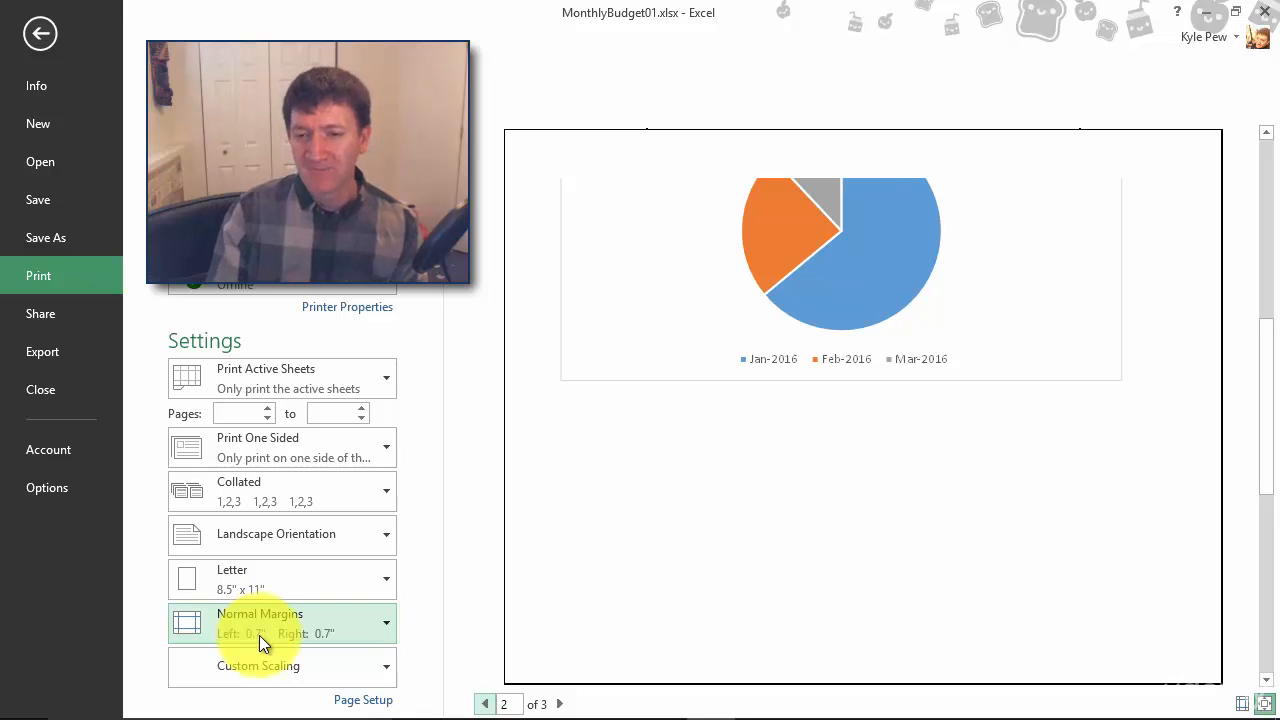
pyautogui.click(283, 623)
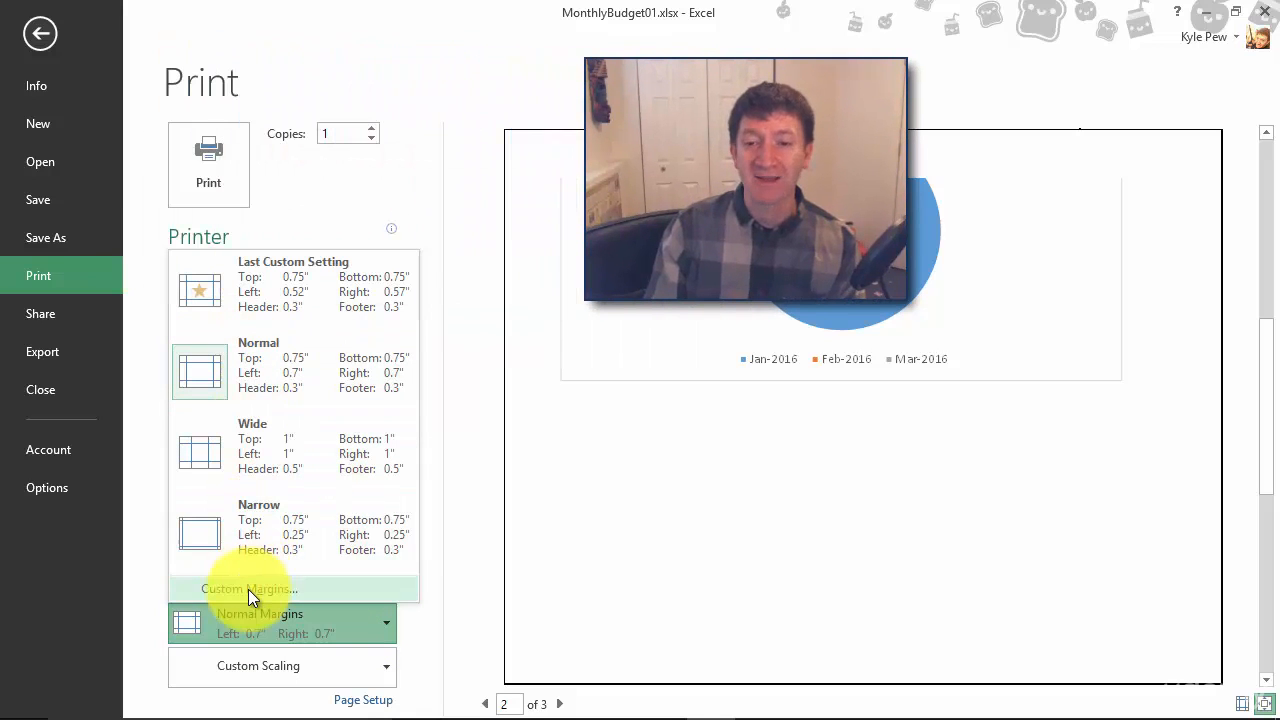
pyautogui.click(248, 588)
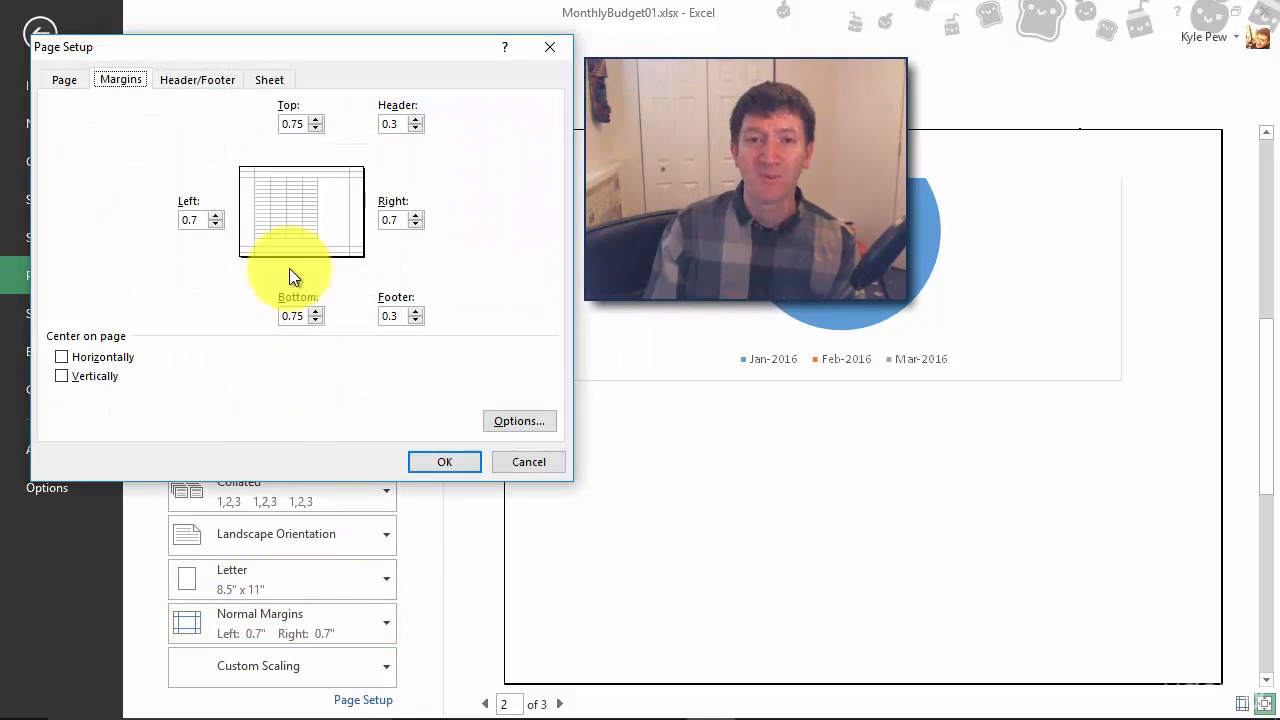
pyautogui.click(63, 79)
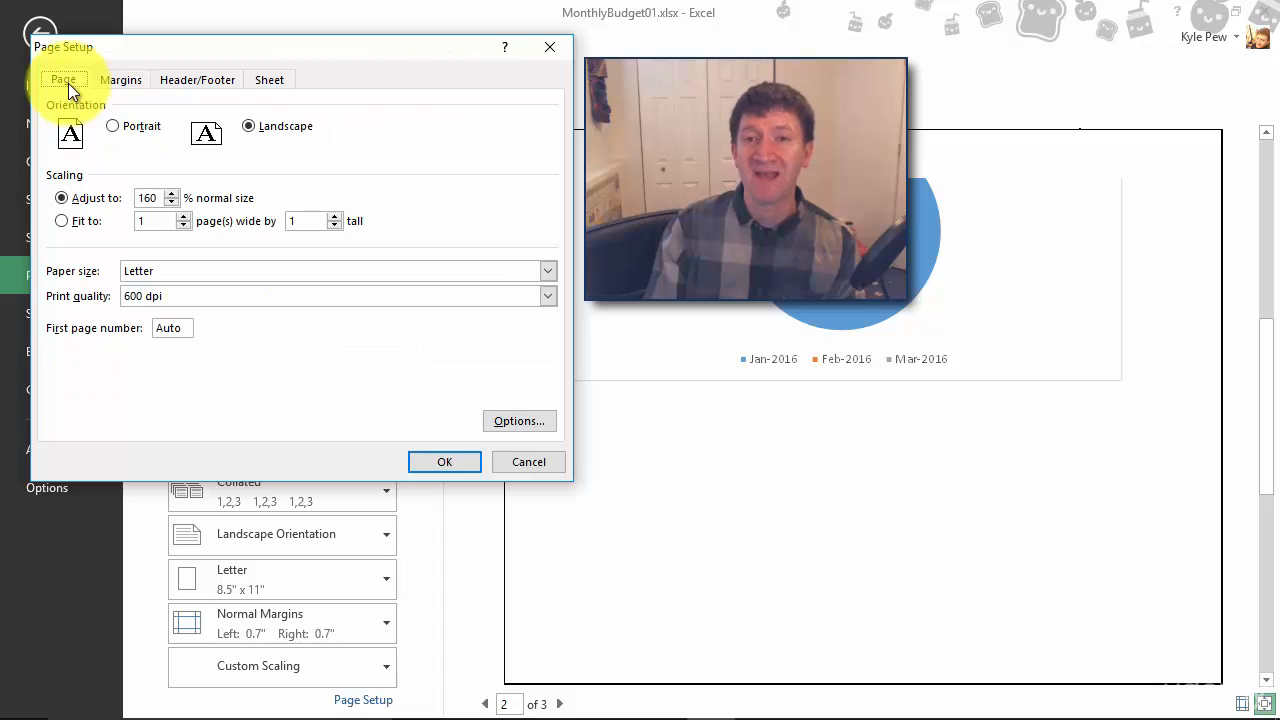
pyautogui.click(121, 79)
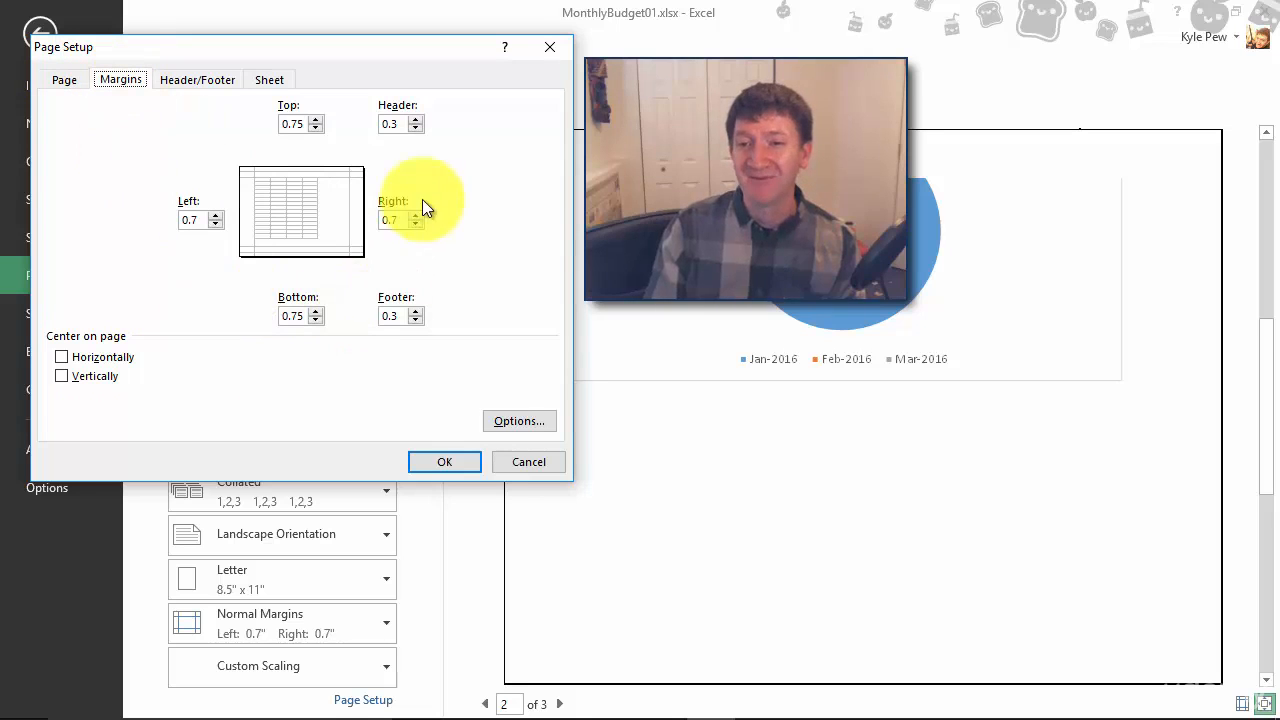
pyautogui.moveTo(330, 290)
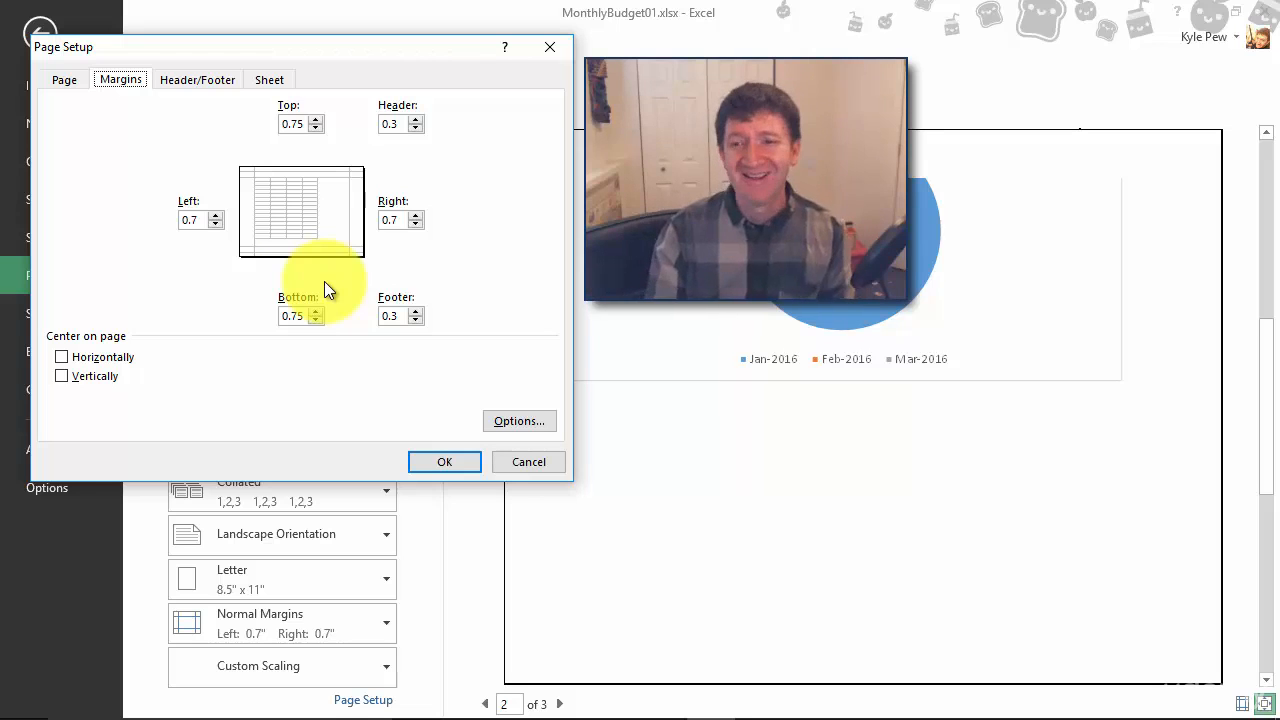
pyautogui.click(444, 461)
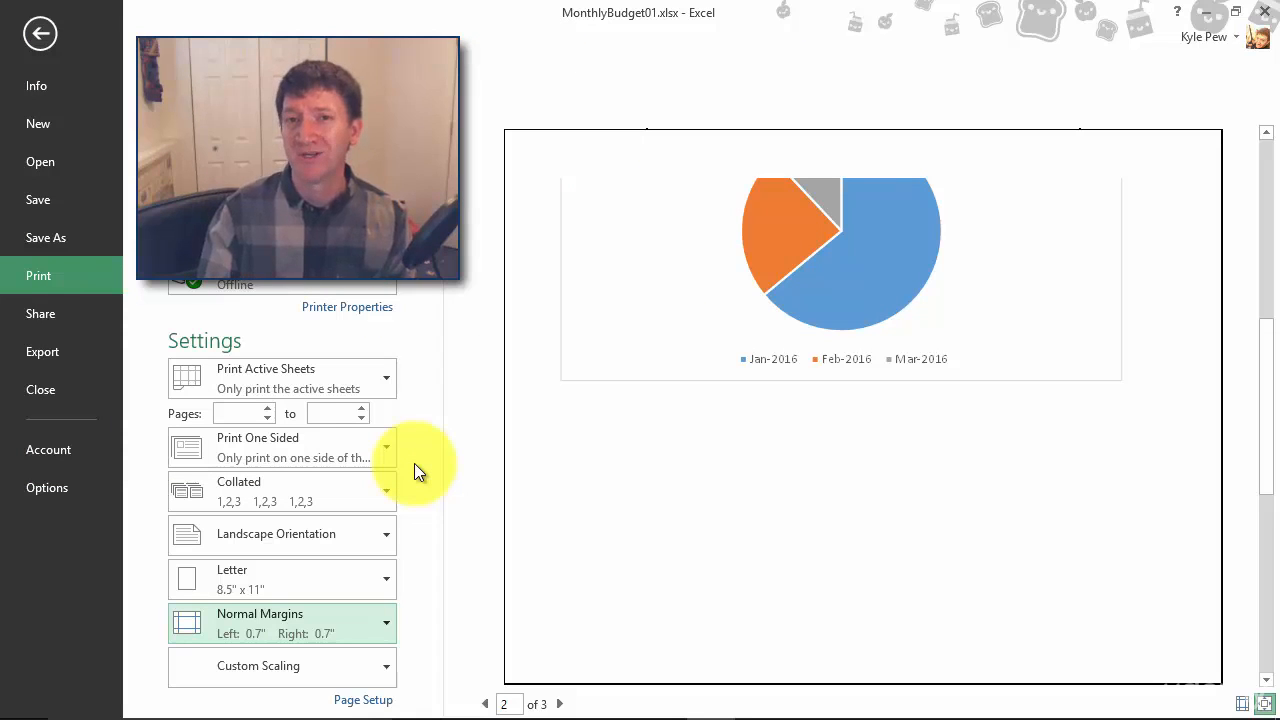
pyautogui.moveTo(728, 491)
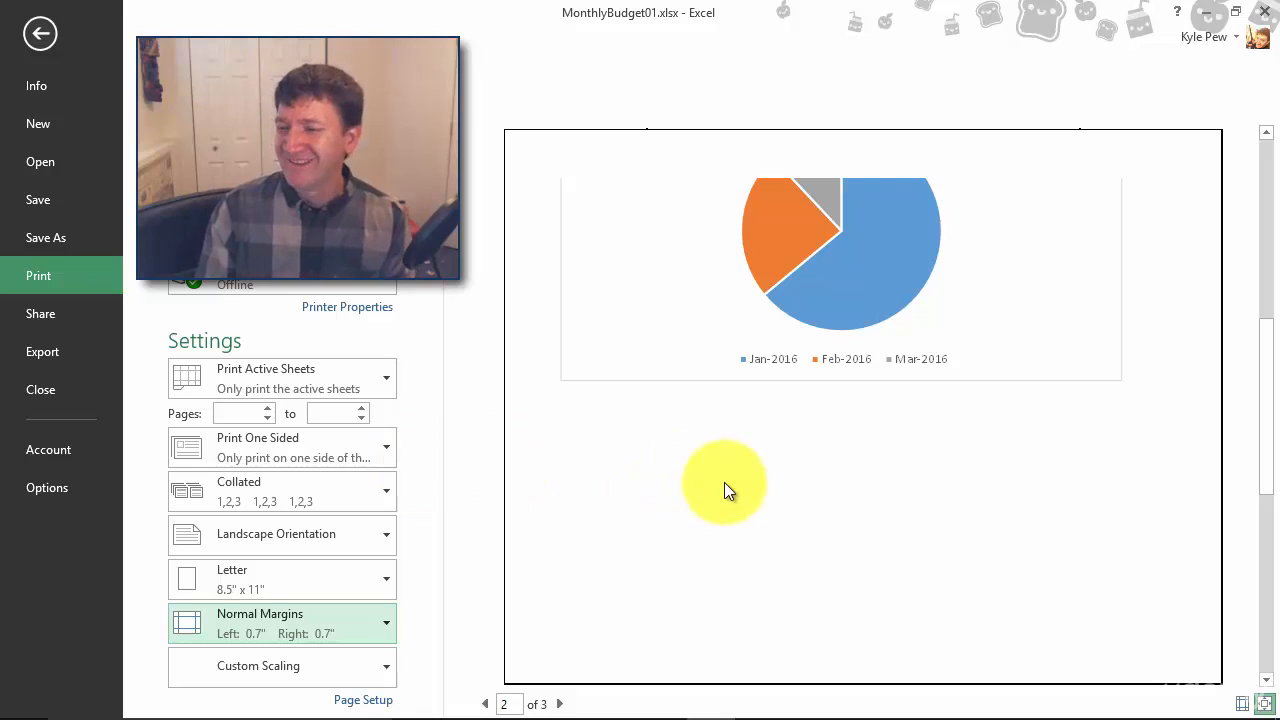
pyautogui.moveTo(1148, 637)
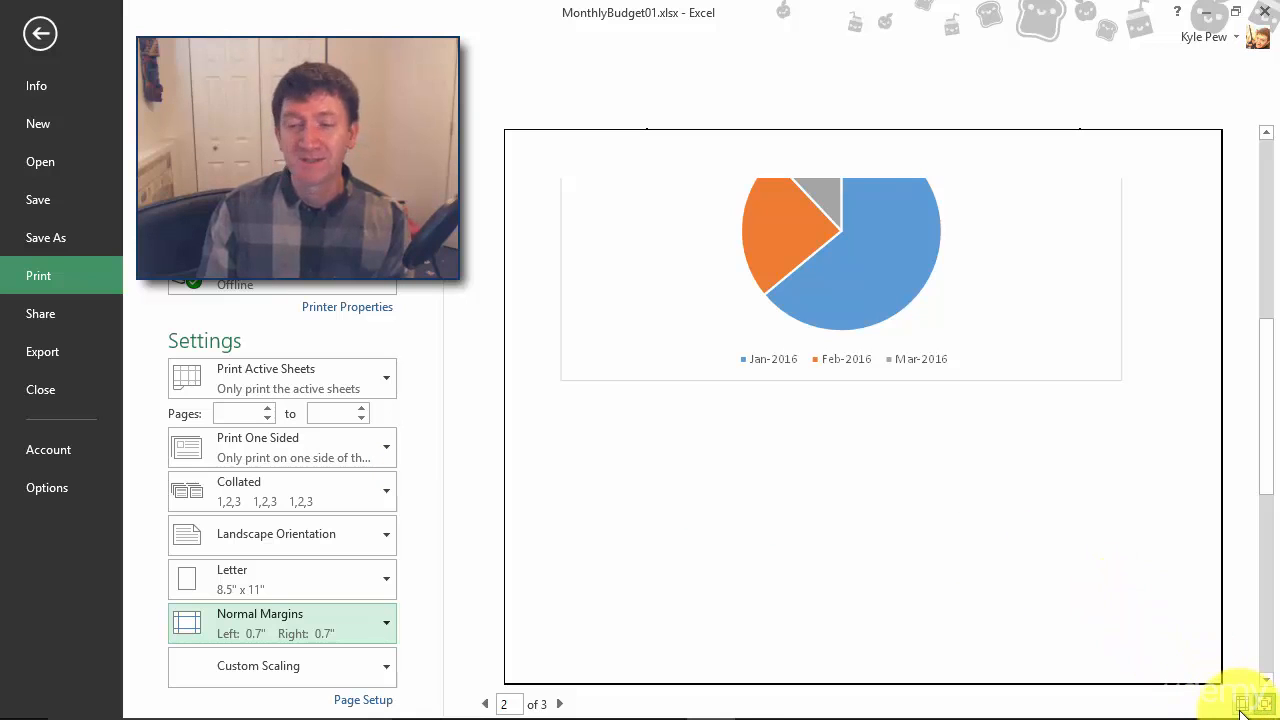
pyautogui.moveTo(1245, 695)
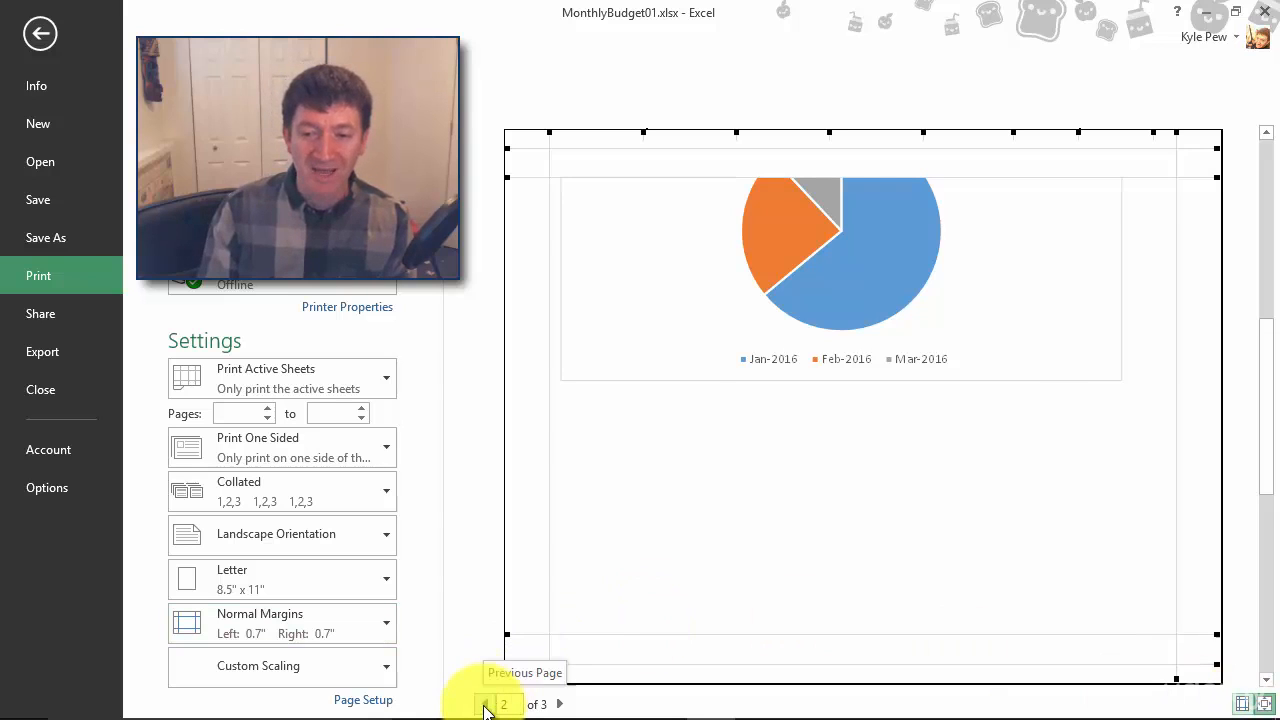
# Return the print preview to page 1 of 3
pyautogui.click(486, 704)
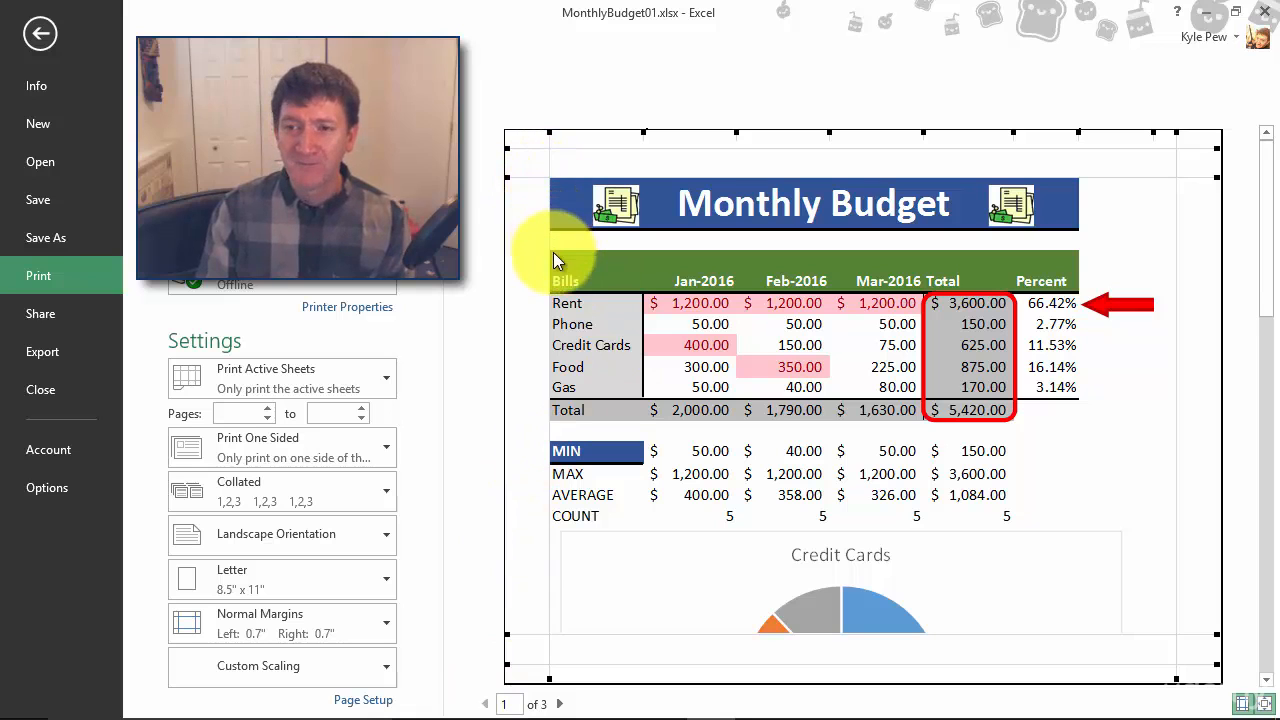
pyautogui.moveTo(1110, 175)
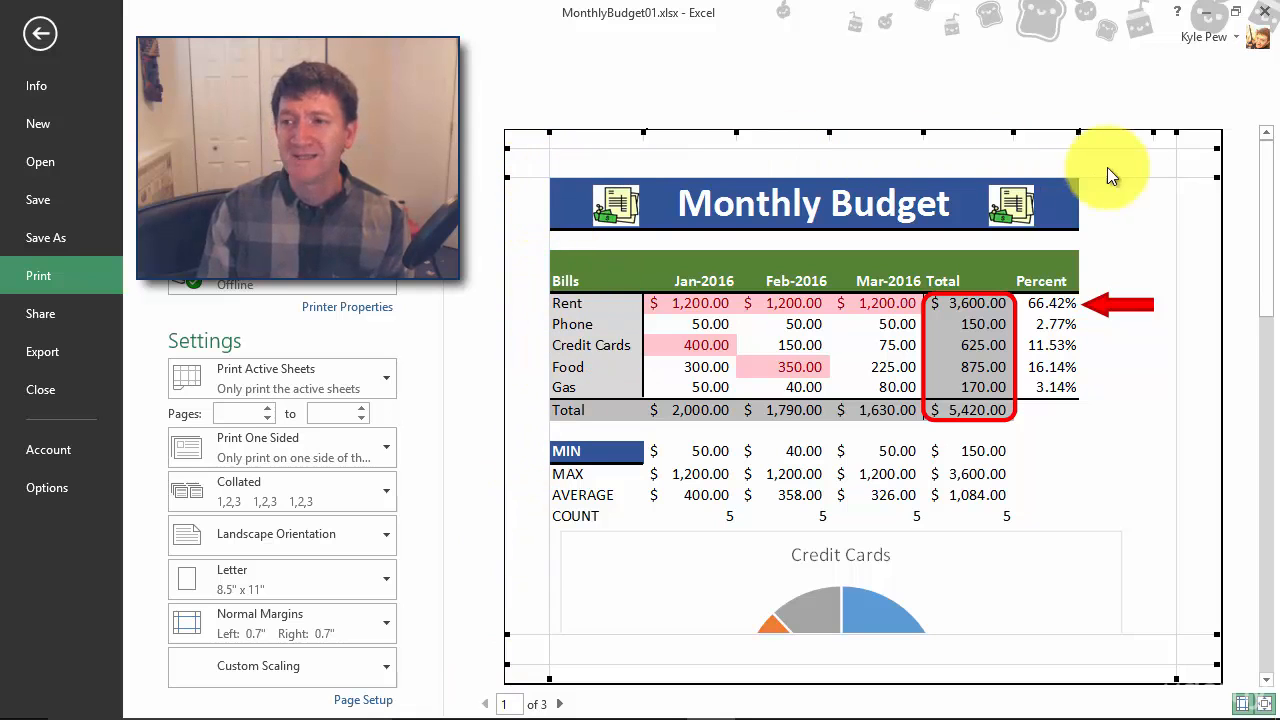
pyautogui.moveTo(1176, 450)
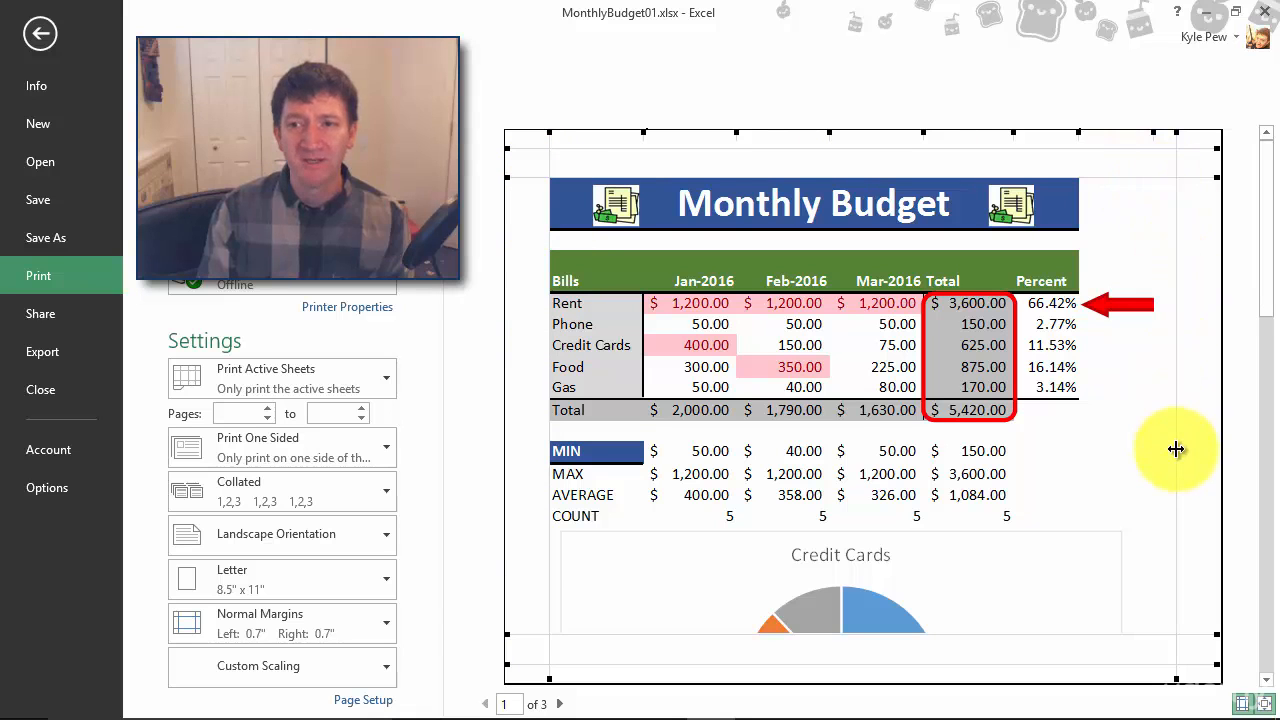
pyautogui.moveTo(545, 235)
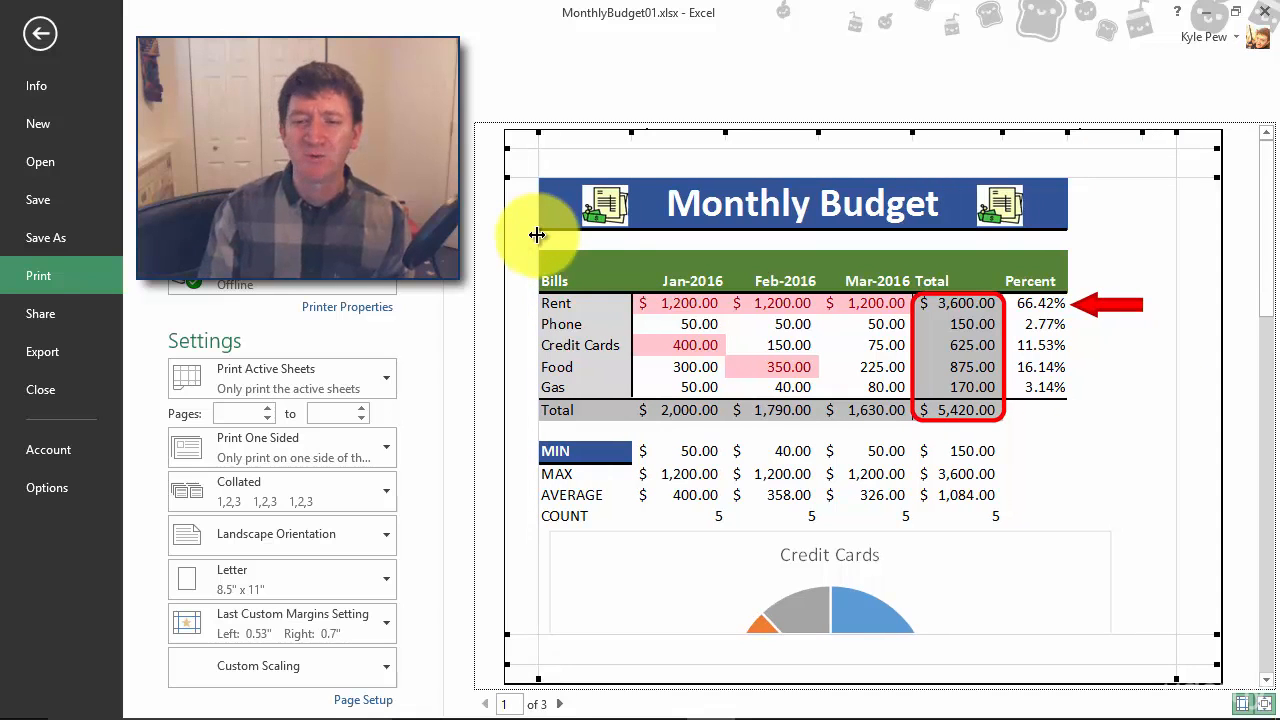
pyautogui.moveTo(1173, 229)
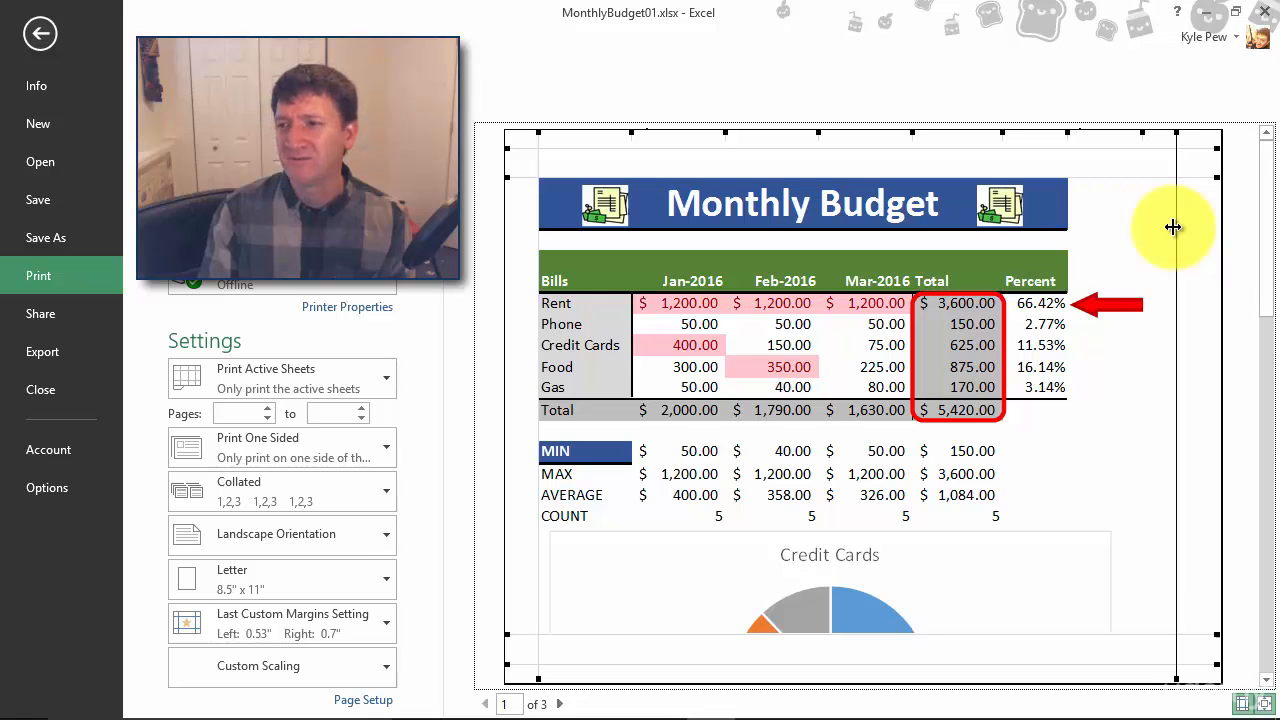
pyautogui.moveTo(1185, 228)
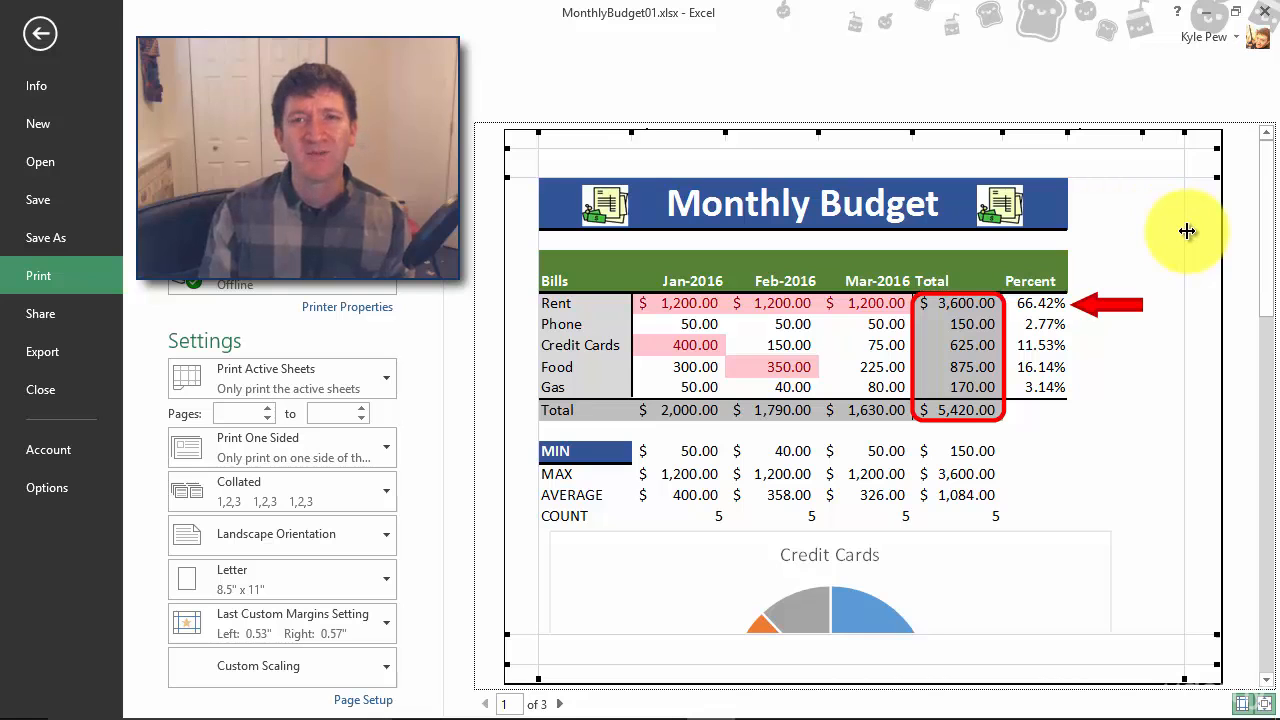
pyautogui.moveTo(1157, 390)
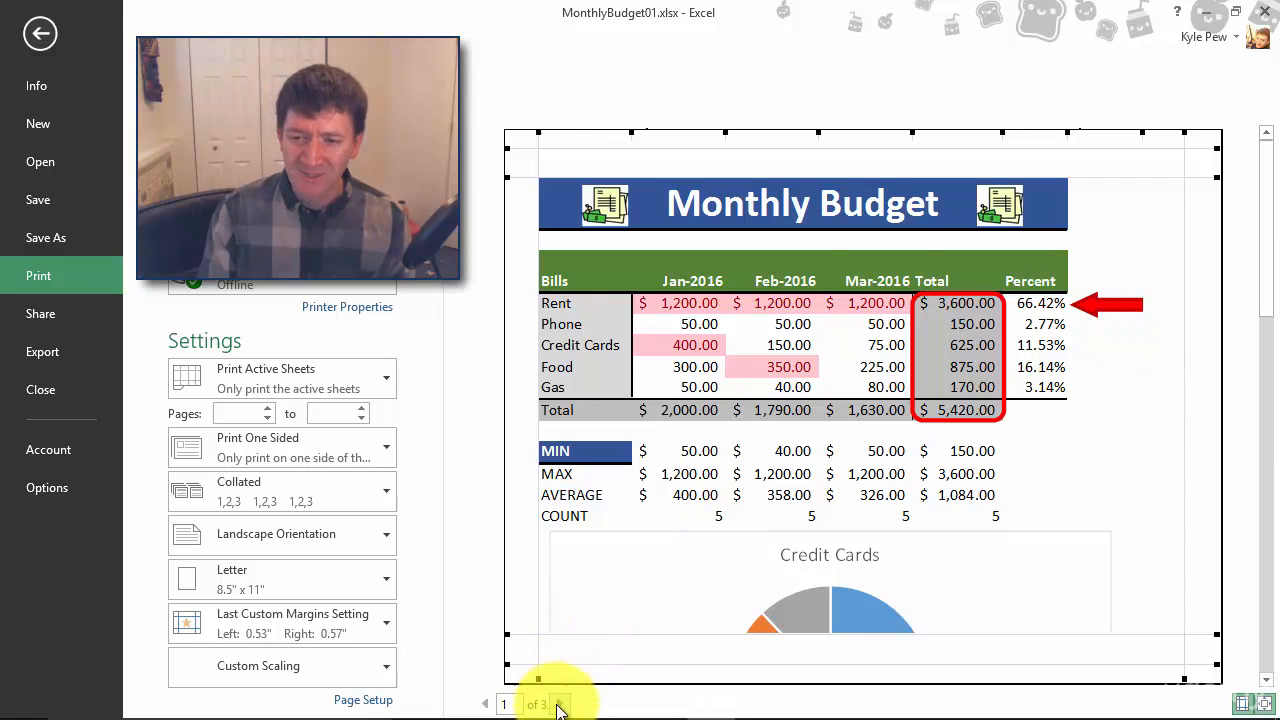
pyautogui.click(559, 704)
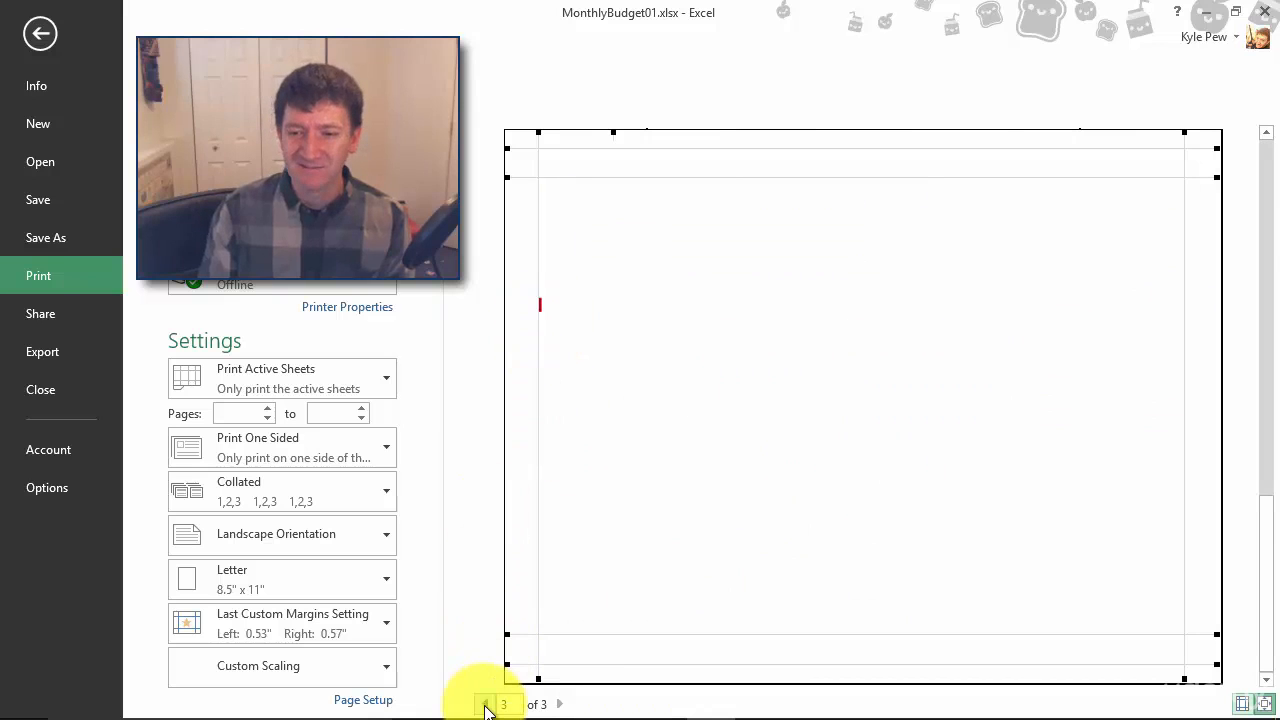
pyautogui.click(485, 704)
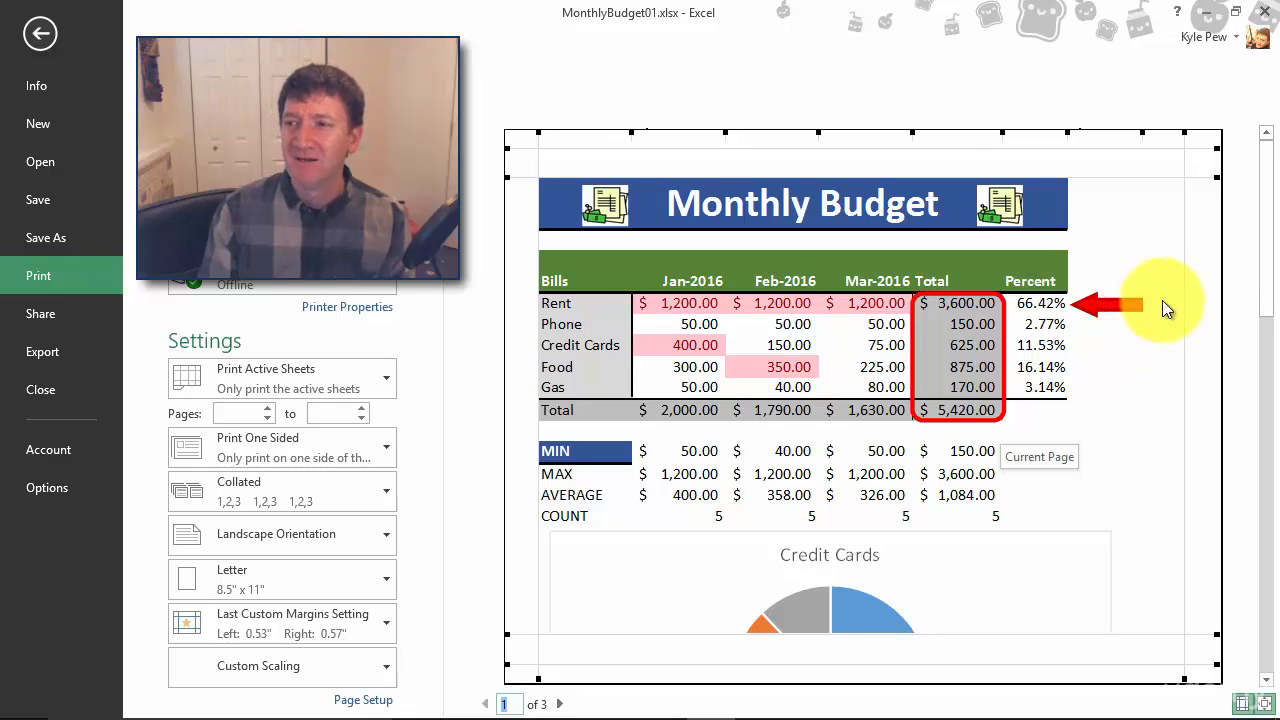
pyautogui.moveTo(634, 130)
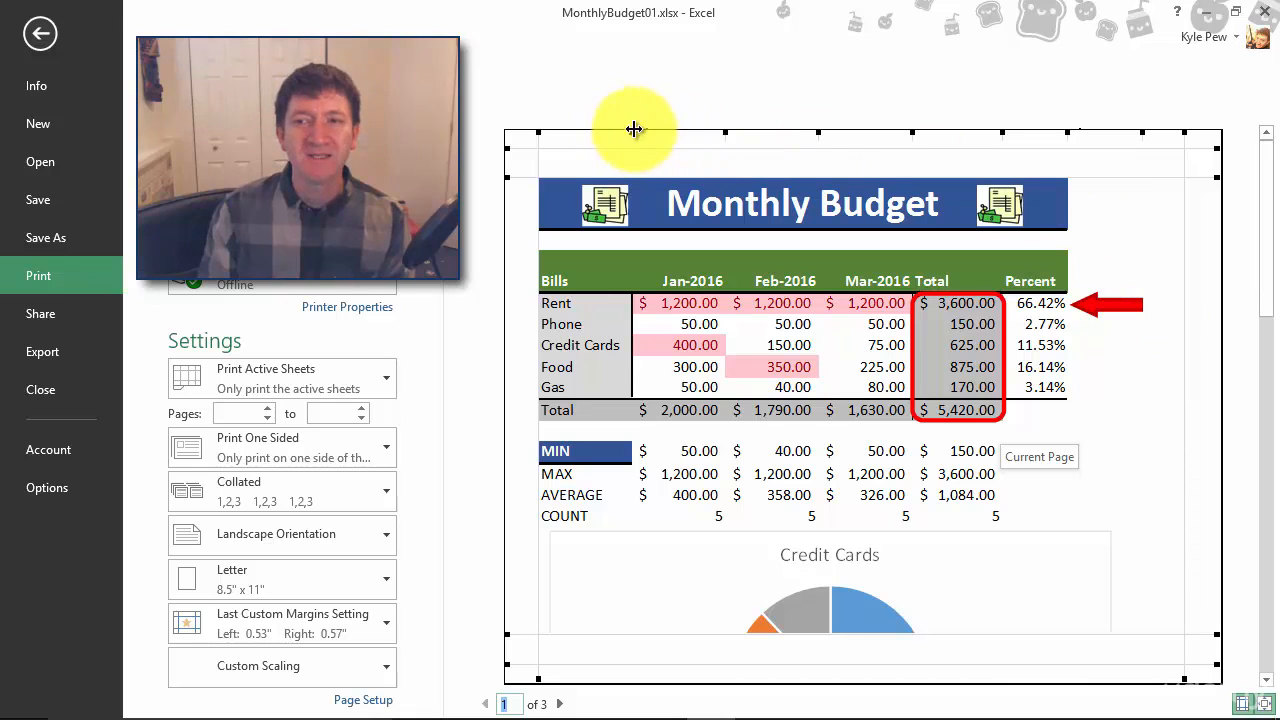
pyautogui.moveTo(1100, 145)
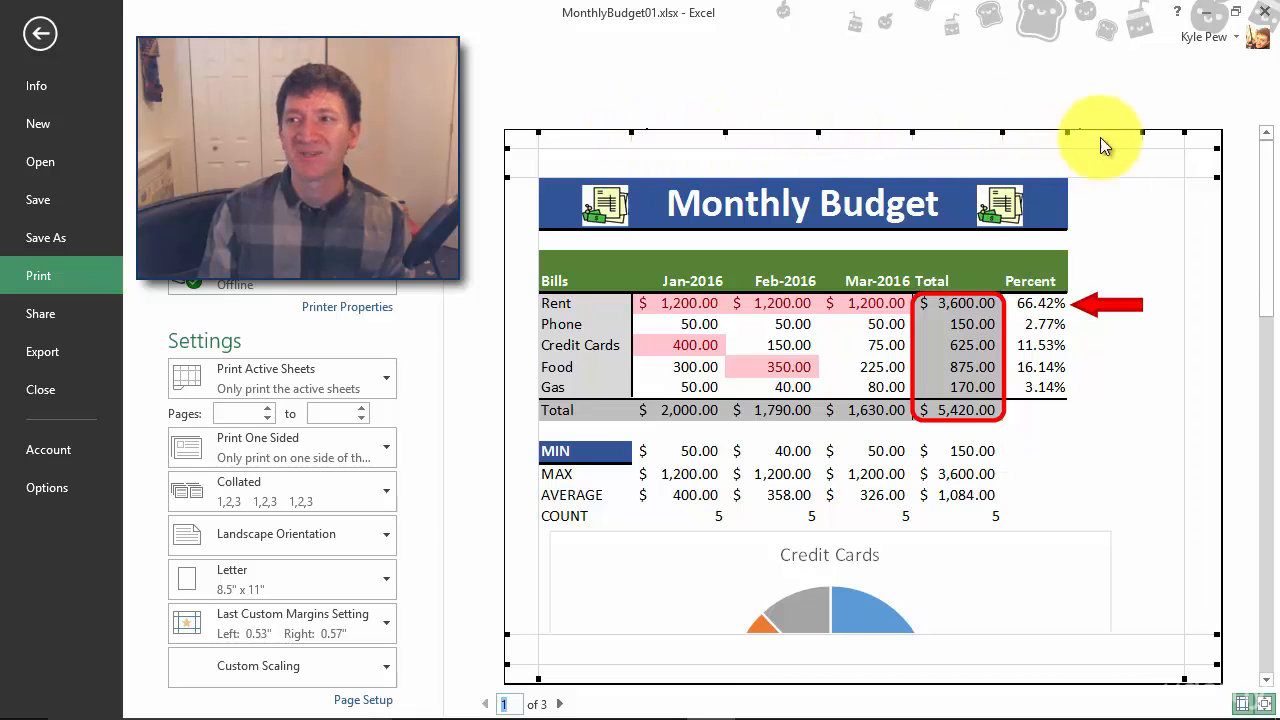
pyautogui.moveTo(640, 140)
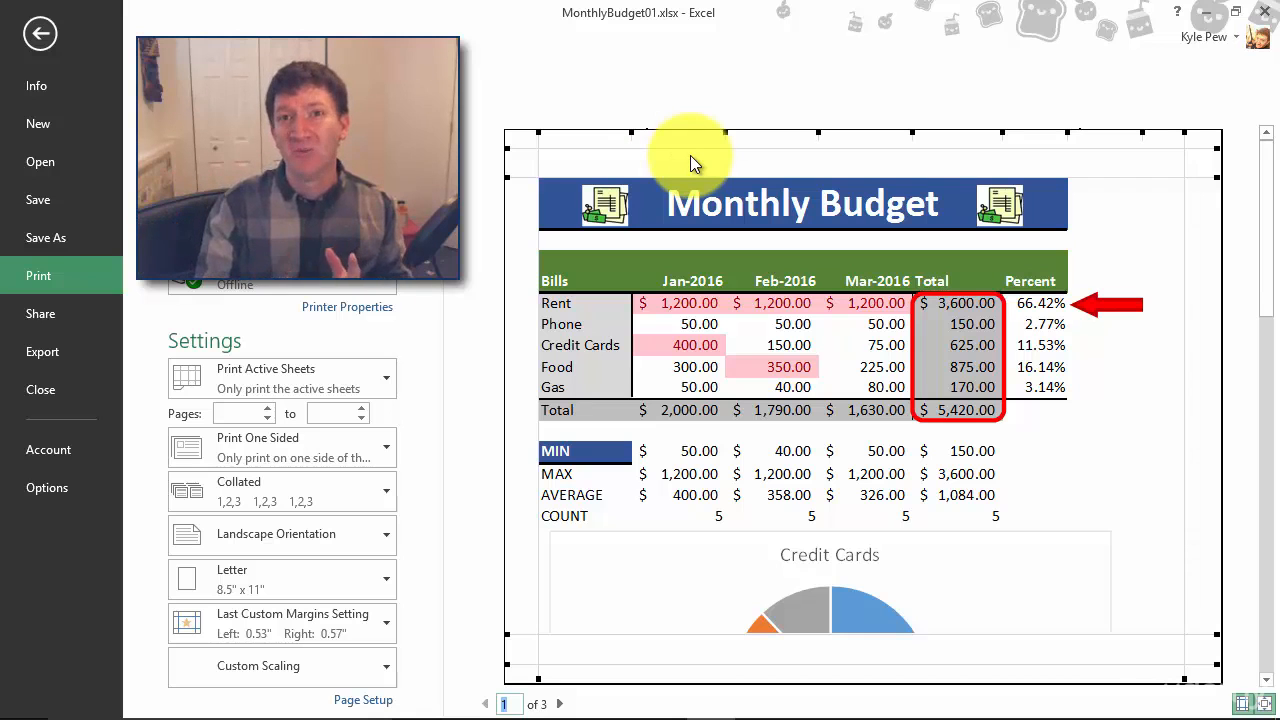
pyautogui.moveTo(1148, 133)
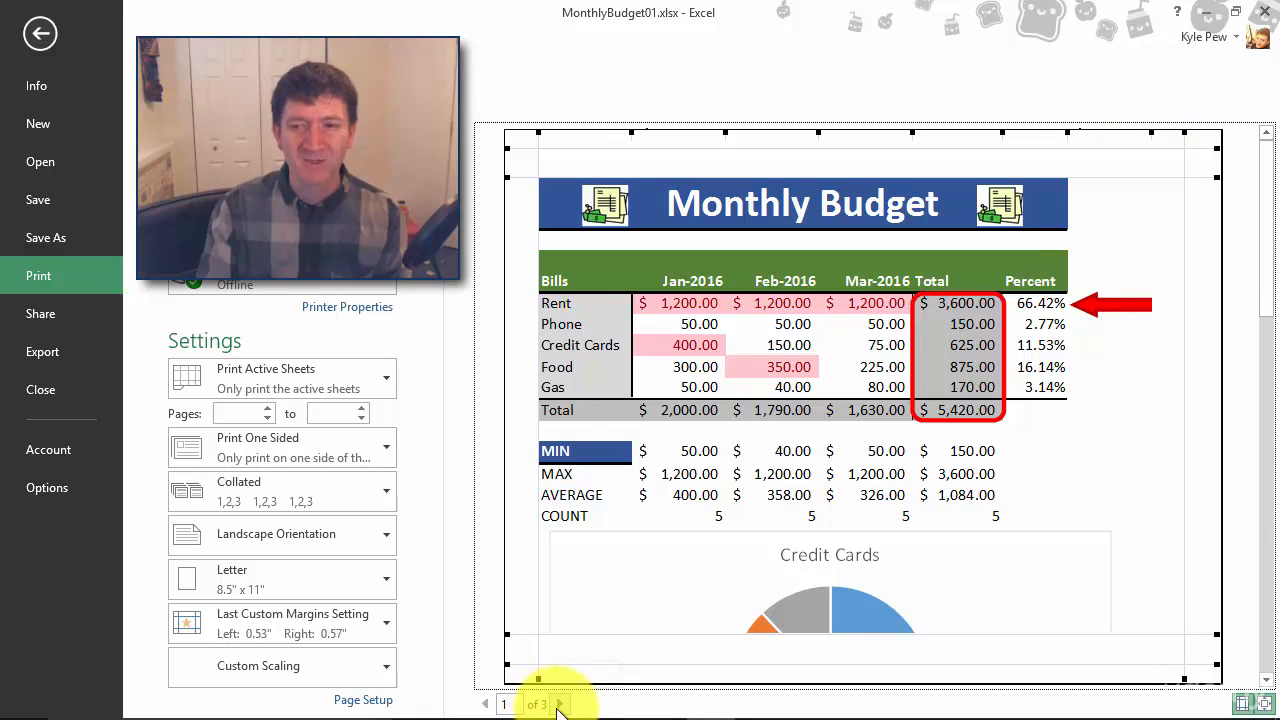
# Advance the print preview to the next page
pyautogui.click(559, 704)
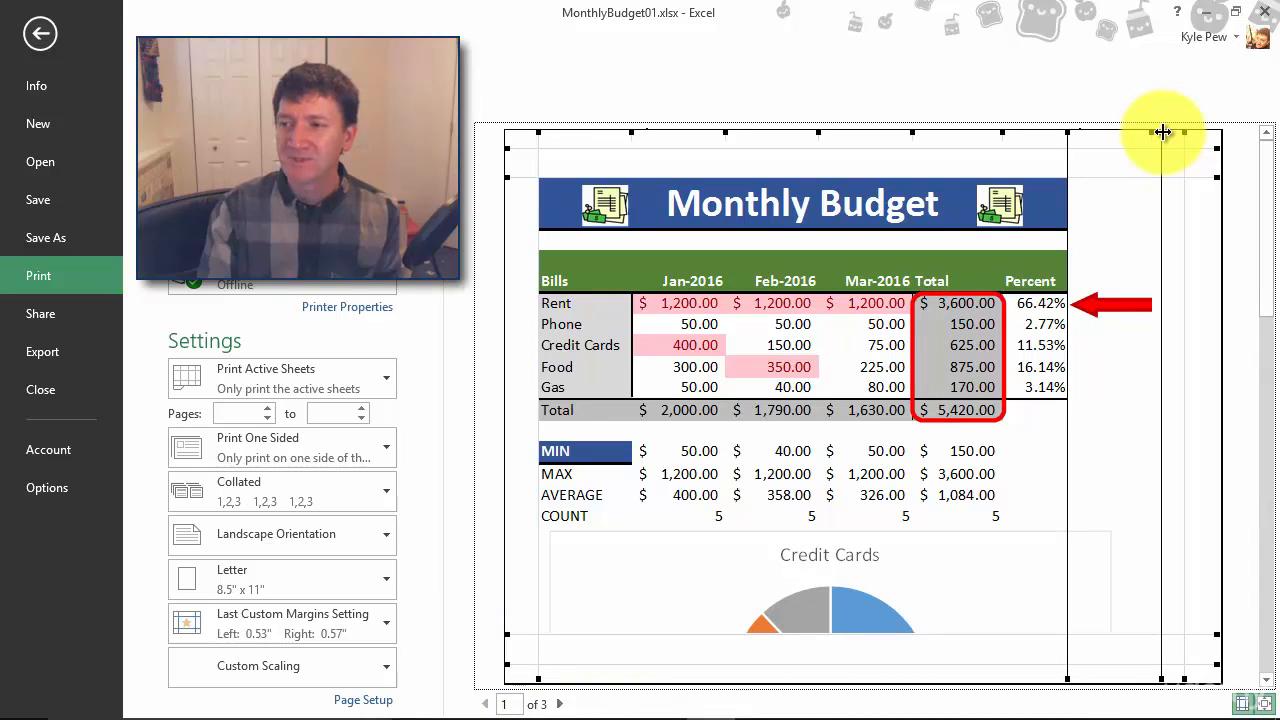
pyautogui.moveTo(1095, 205)
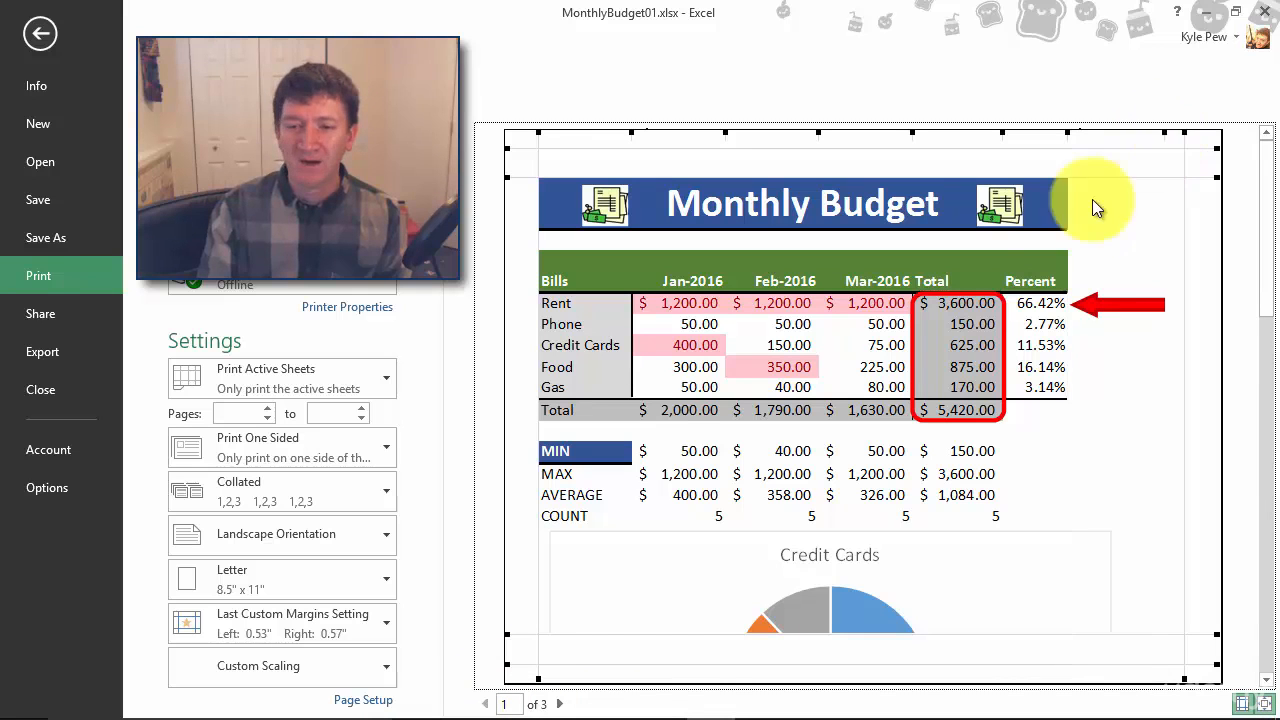